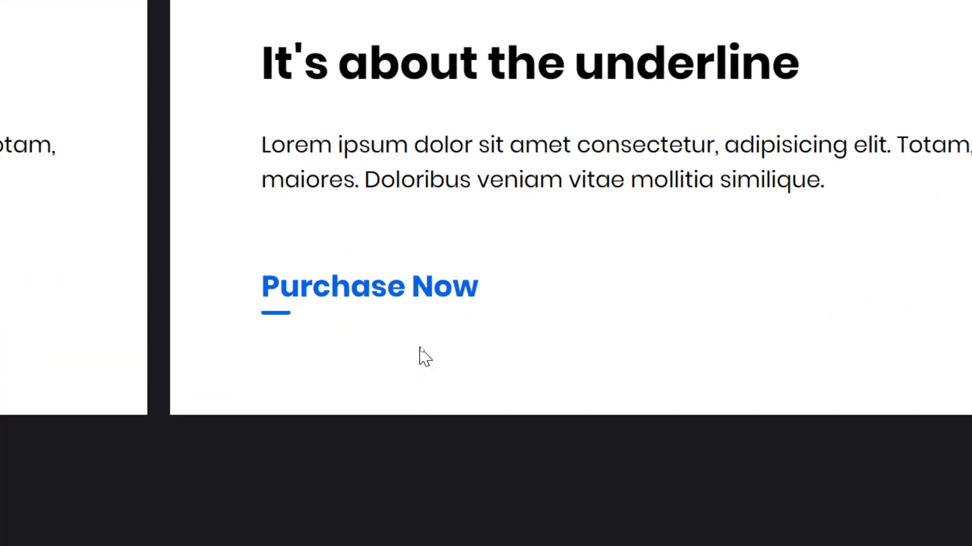
{"action": "mouse_move", "coordinate": [408, 300]}
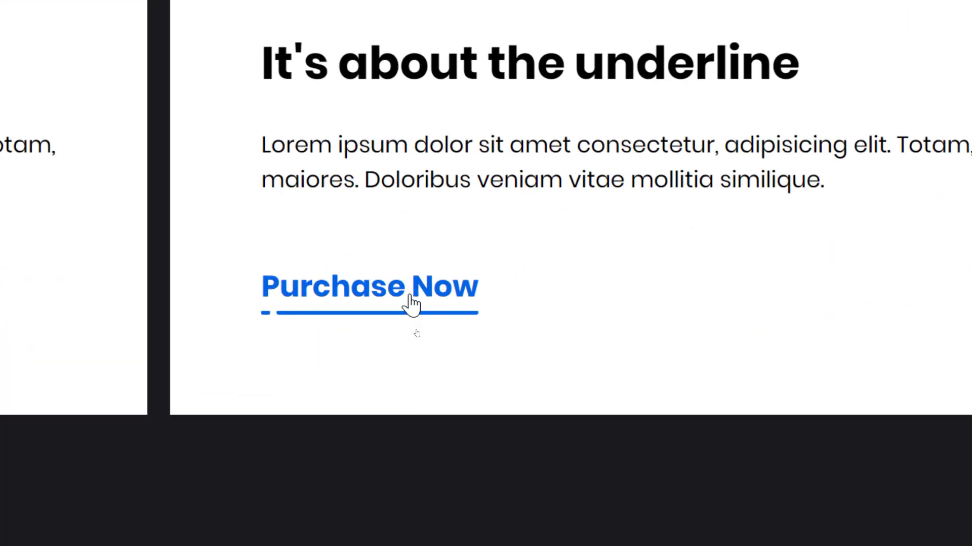
{"action": "mouse_move", "coordinate": [419, 301]}
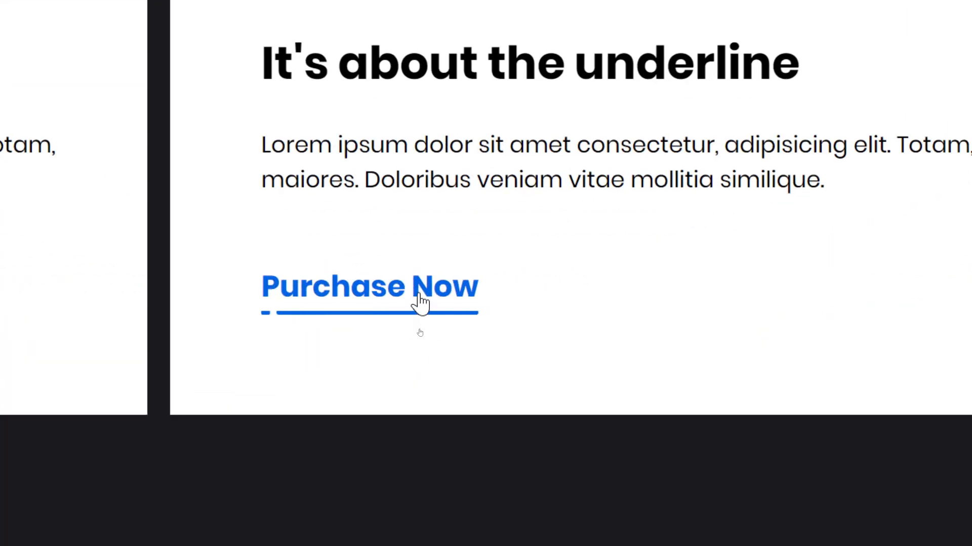
{"action": "mouse_move", "coordinate": [443, 379]}
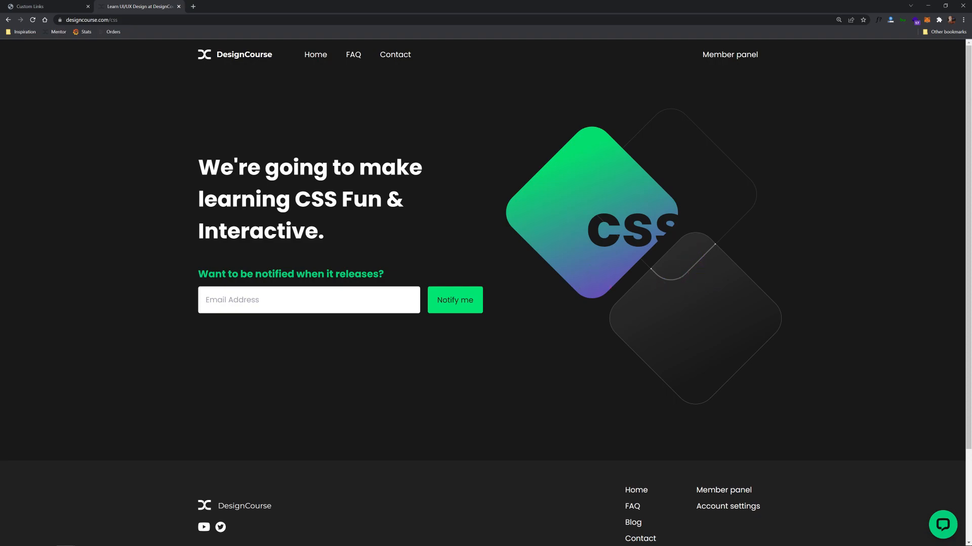
{"action": "mouse_move", "coordinate": [211, 164]}
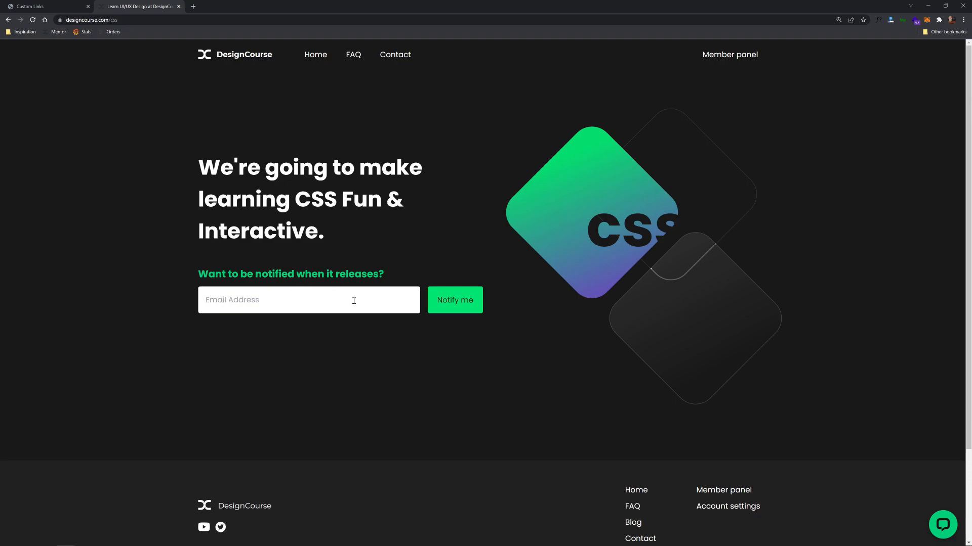
{"action": "mouse_move", "coordinate": [469, 316]}
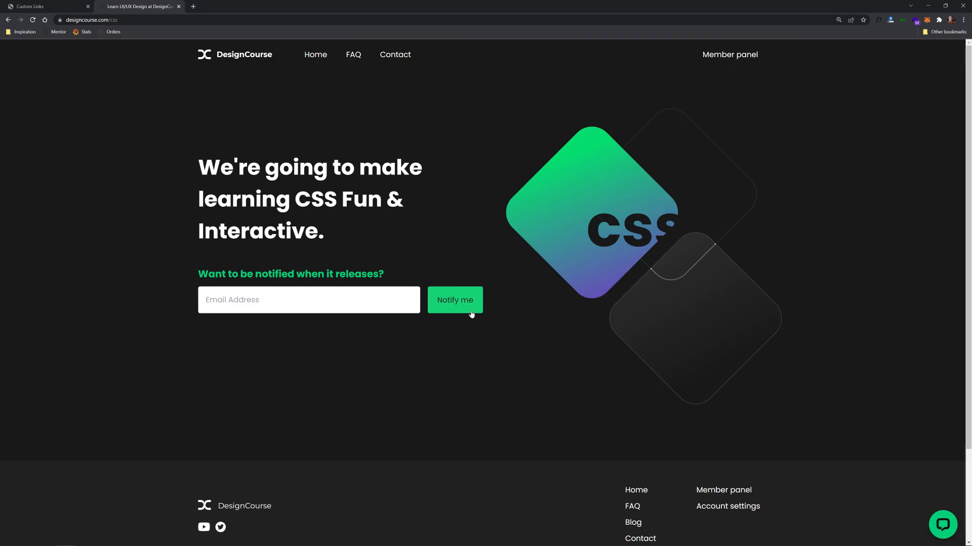
Add the Emmet '!' boilerplate at the end of index.html and locate main.scss in the css folder
{"action": "key", "text": "alt+tab"}
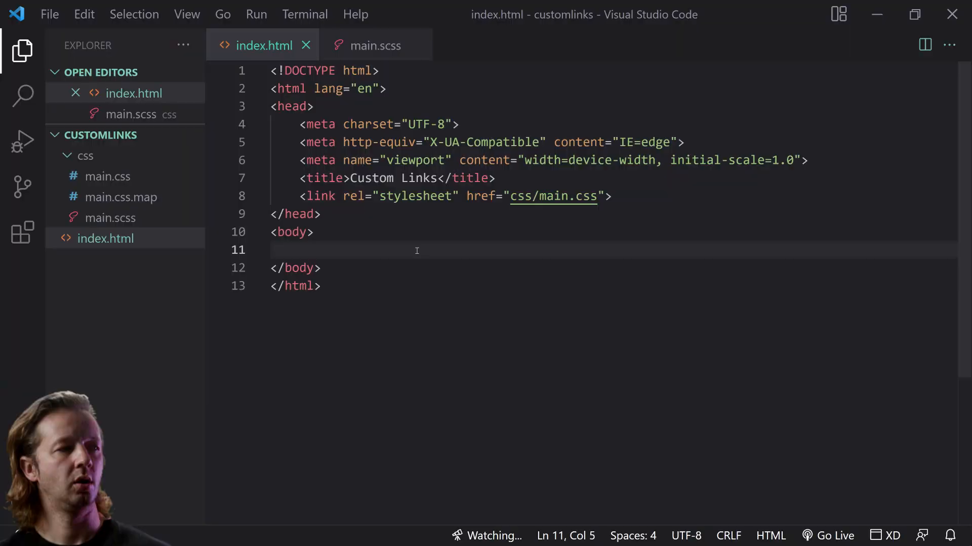
{"action": "mouse_move", "coordinate": [437, 281]}
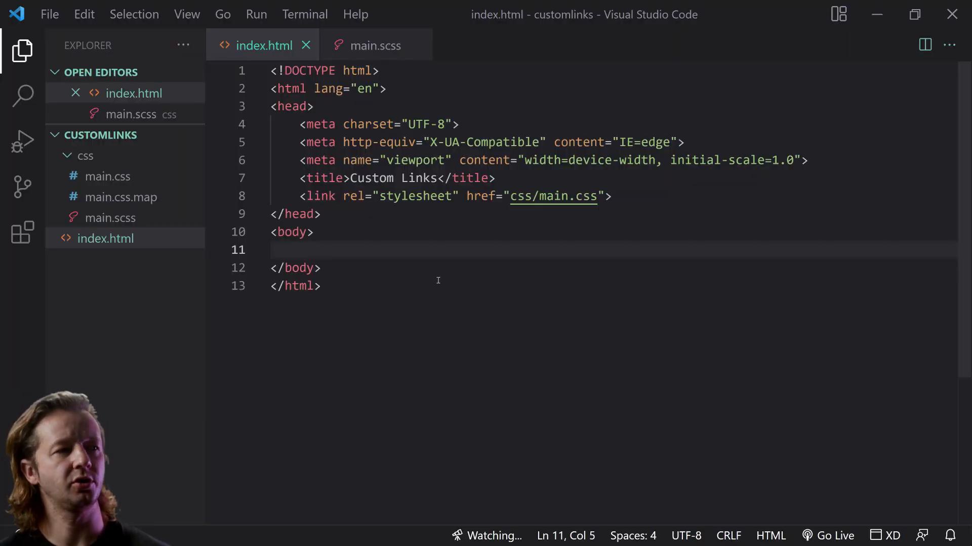
{"action": "left_click", "coordinate": [321, 286]}
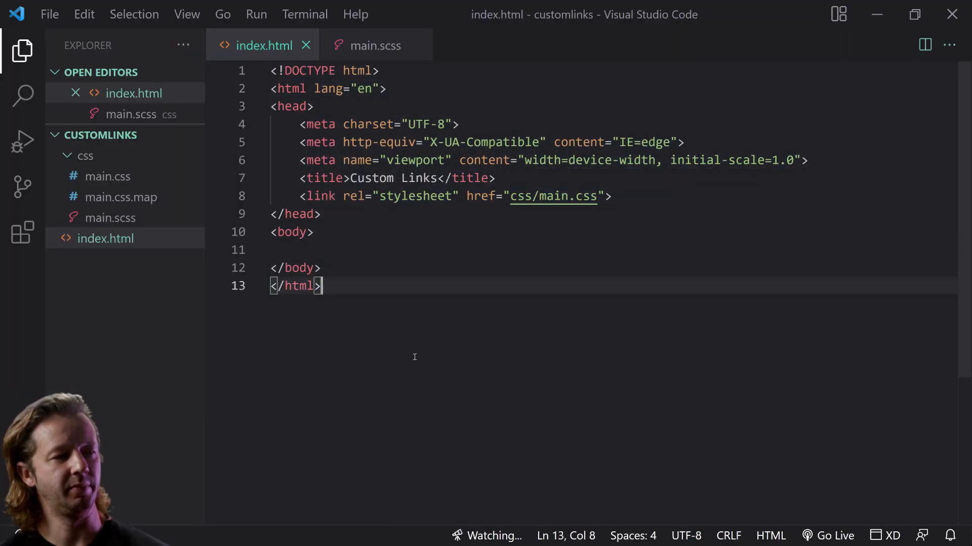
{"action": "mouse_move", "coordinate": [425, 267]}
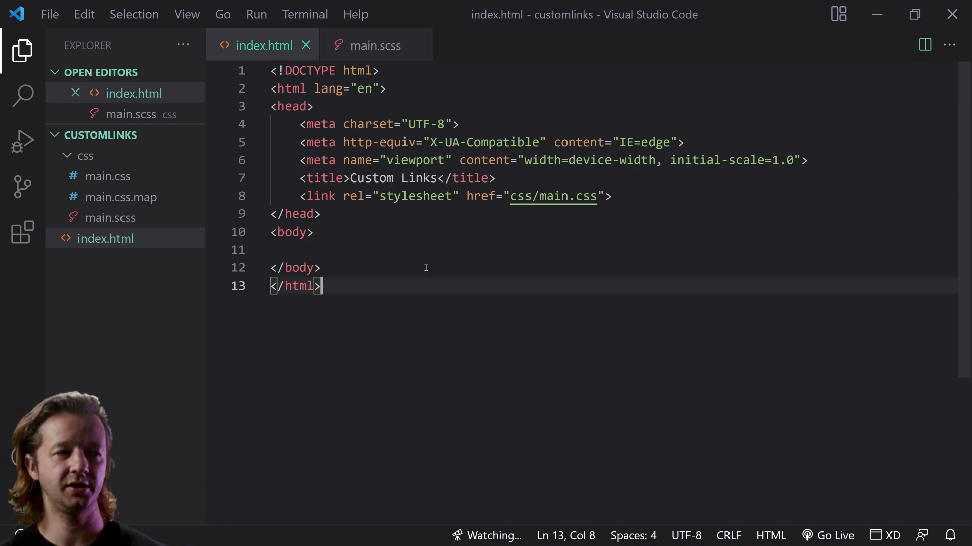
{"action": "mouse_move", "coordinate": [455, 249]}
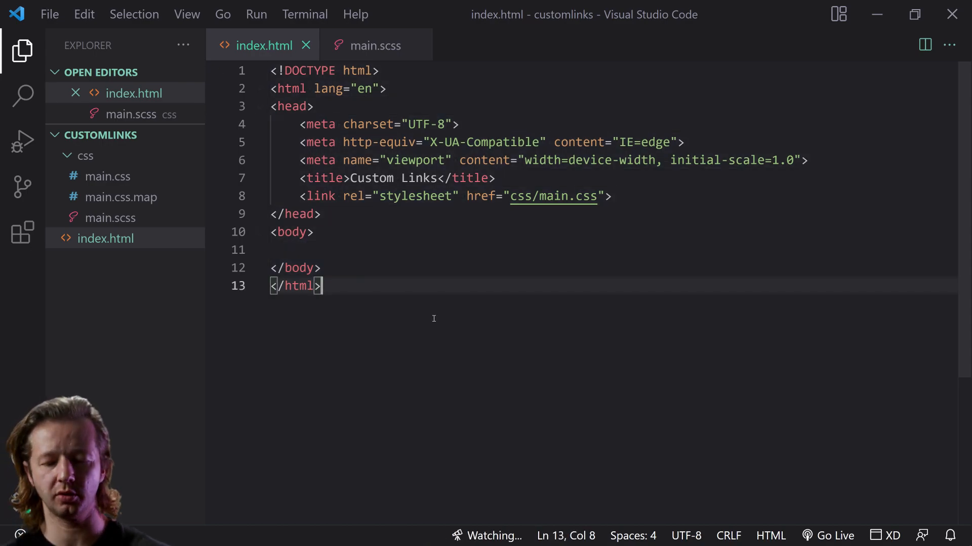
{"action": "key", "text": "Enter"}
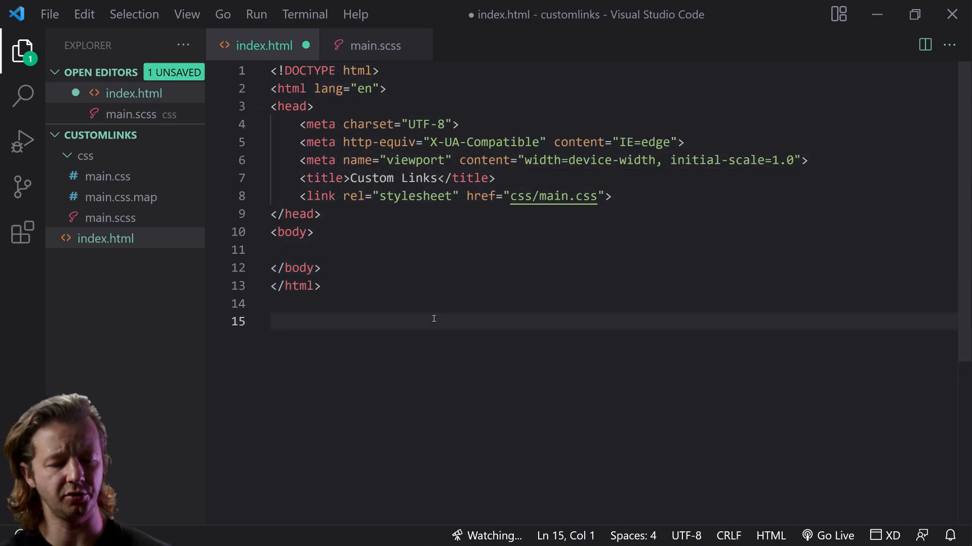
{"action": "type", "text": "!"}
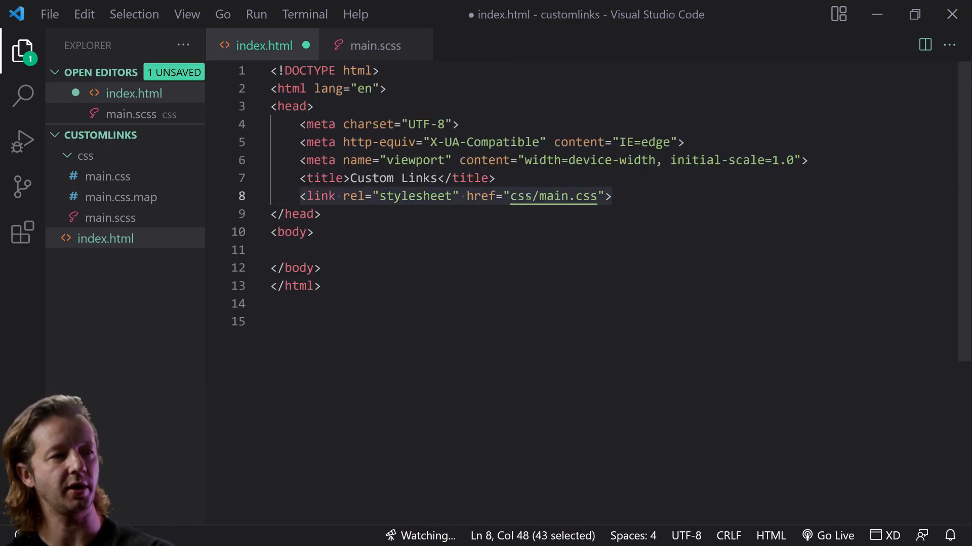
{"action": "left_click", "coordinate": [84, 155]}
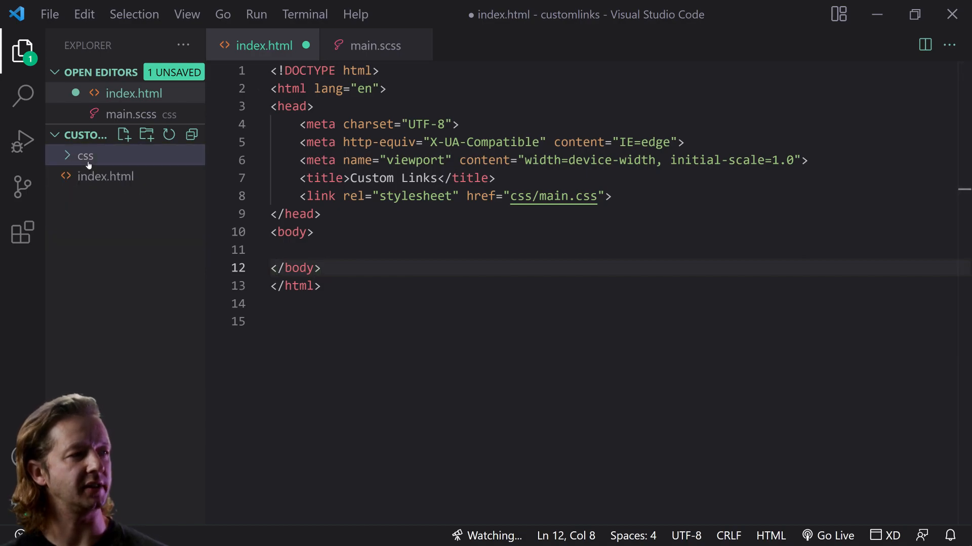
{"action": "left_click", "coordinate": [84, 155]}
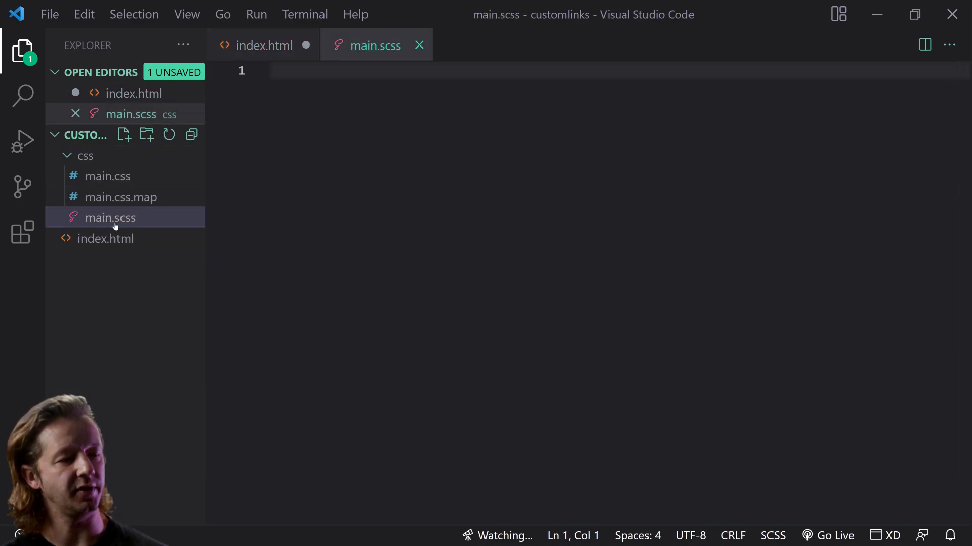
{"action": "mouse_move", "coordinate": [468, 320]}
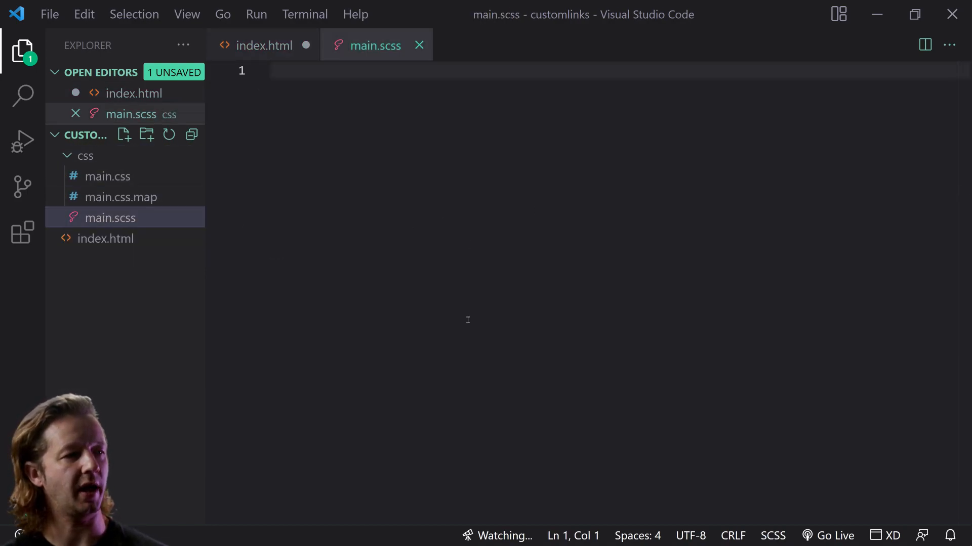
{"action": "mouse_move", "coordinate": [503, 536]}
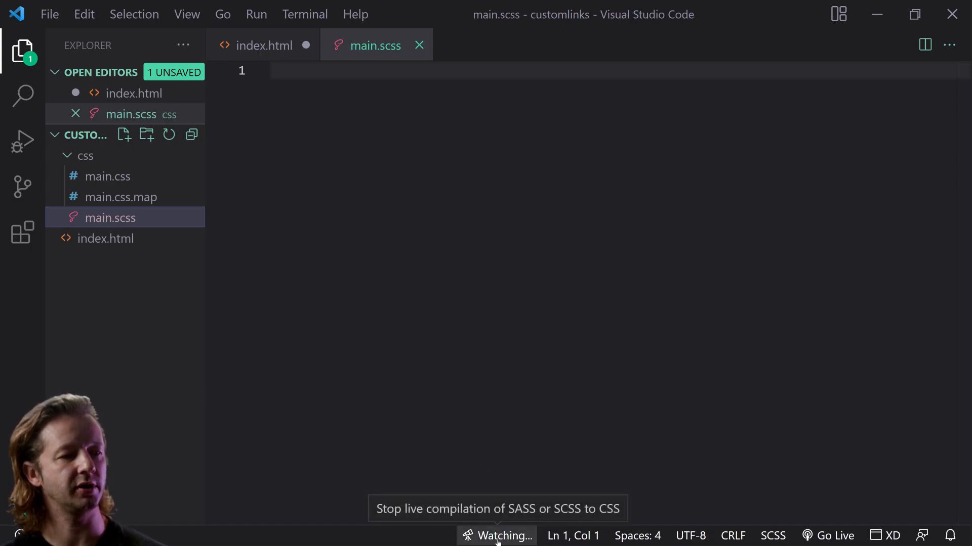
{"action": "mouse_move", "coordinate": [107, 176]}
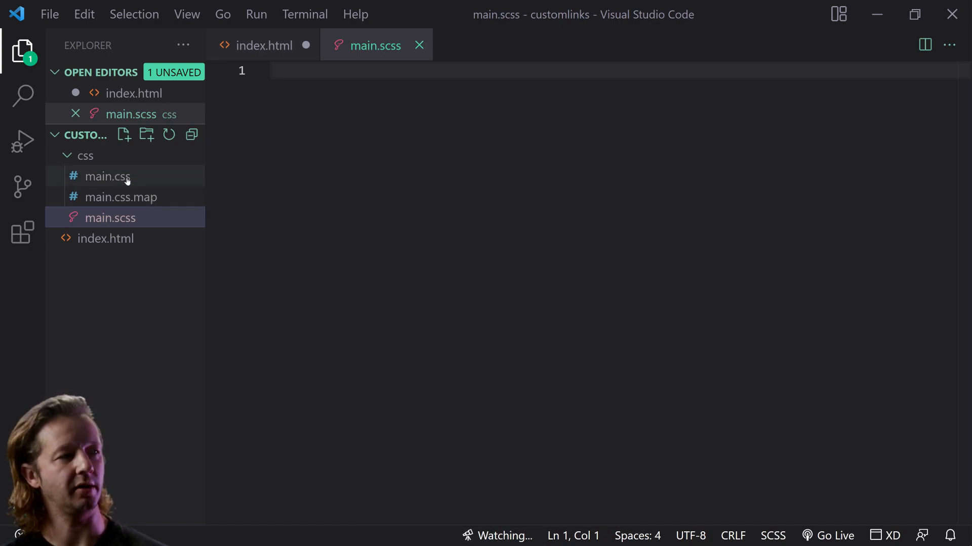
{"action": "mouse_move", "coordinate": [114, 251]}
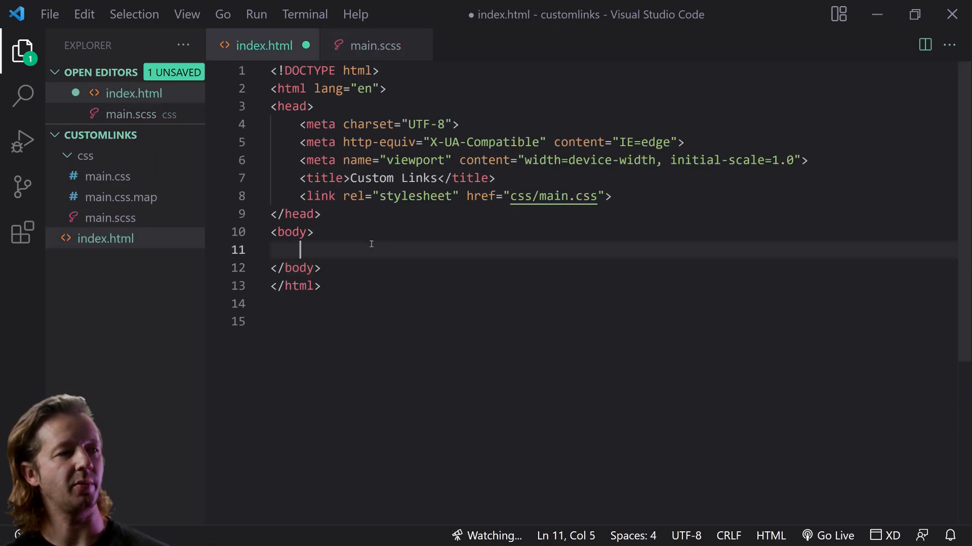
{"action": "mouse_move", "coordinate": [415, 245]}
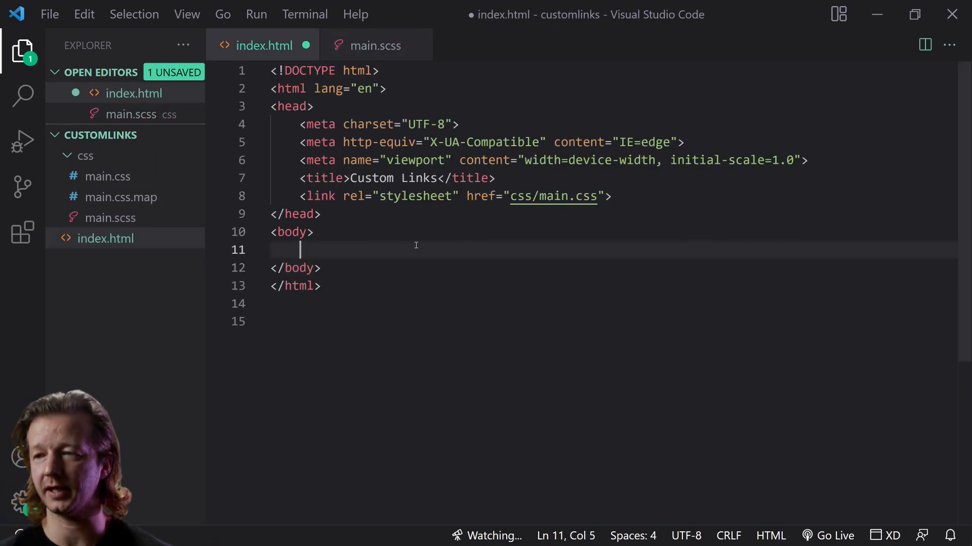
Expand .container>.card and fill the card with an 'It's' heading, lorem paragraph and 'Take the test' link
{"action": "type", "text": ".con"}
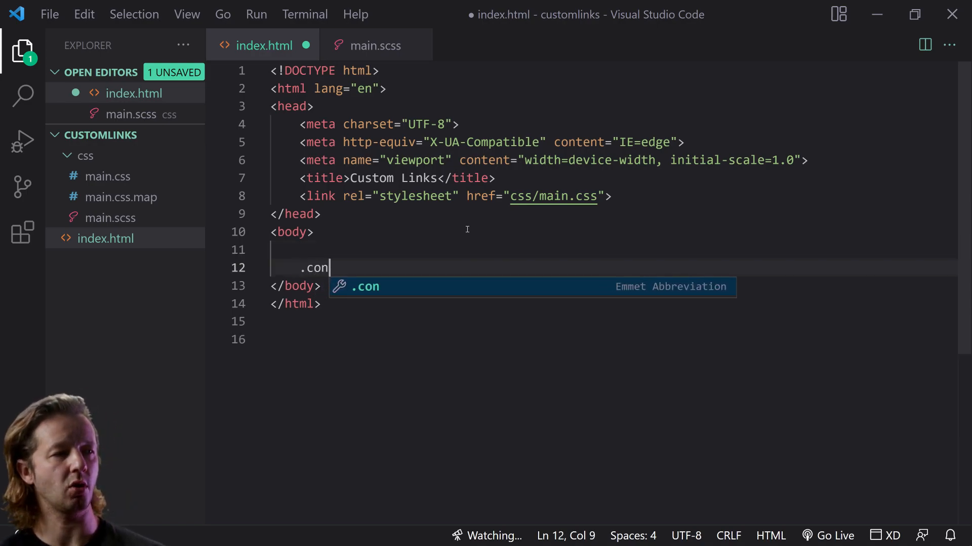
{"action": "key", "text": "Tab"}
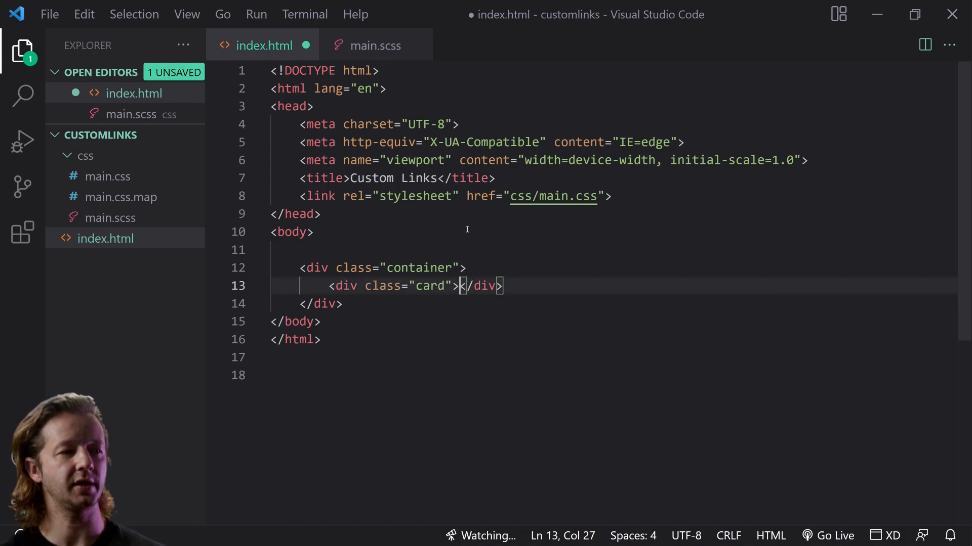
{"action": "key", "text": "Enter"}
{"action": "type", "text": "h1{"}
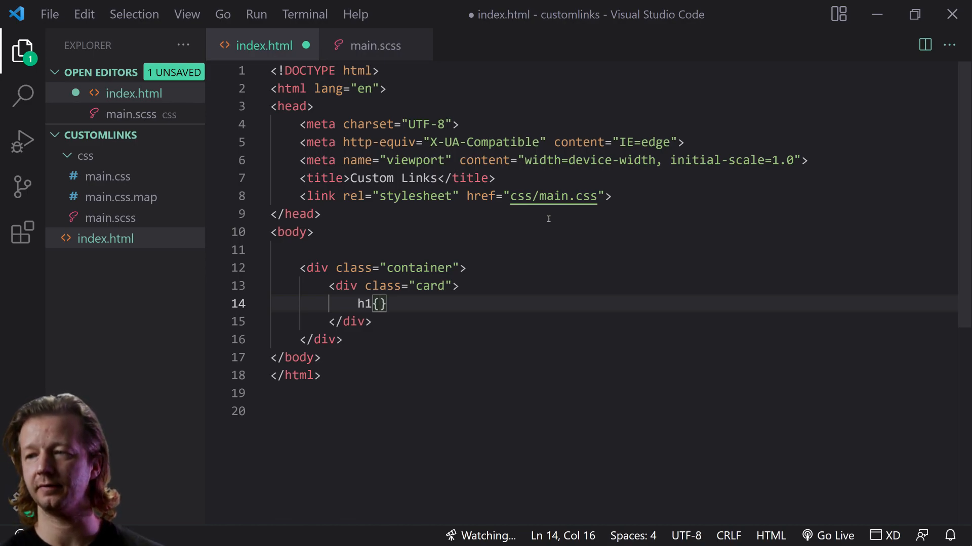
{"action": "type", "text": "It's about the underline</h1>"}
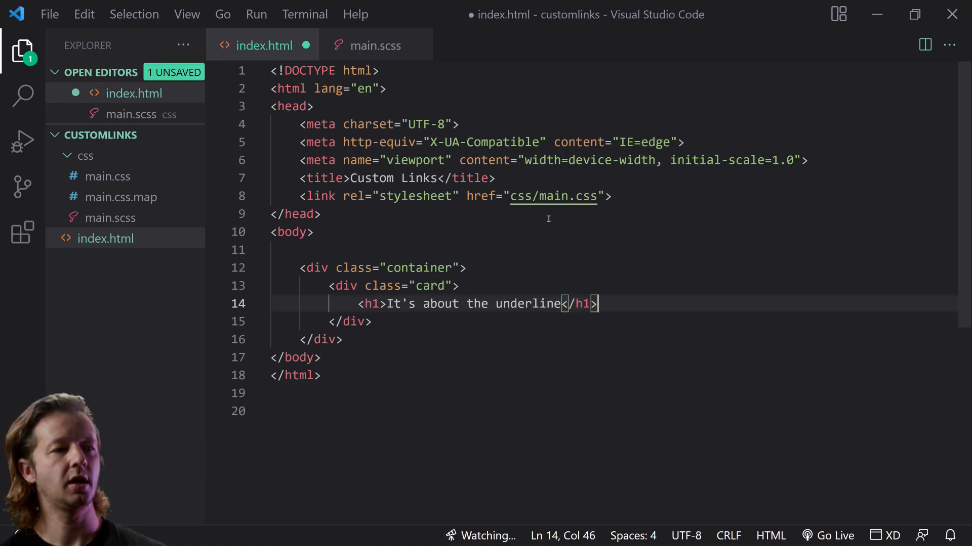
{"action": "key", "text": "Enter"}
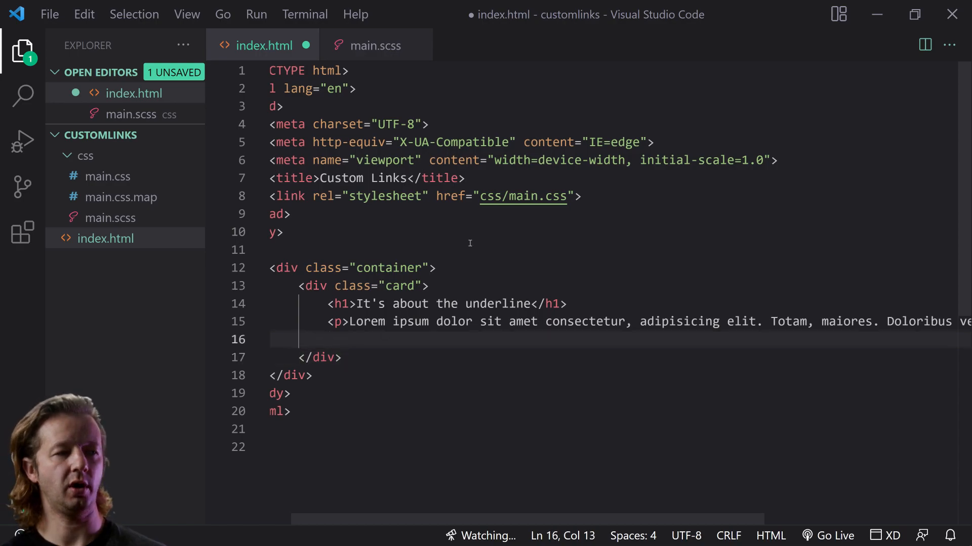
{"action": "type", "text": "a href=\"#\"></a>"}
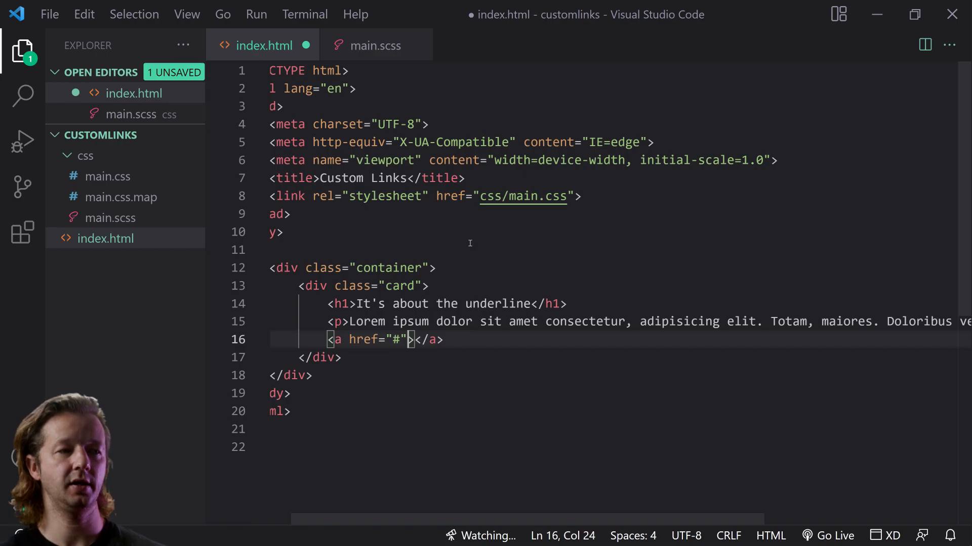
{"action": "type", "text": "Take the"}
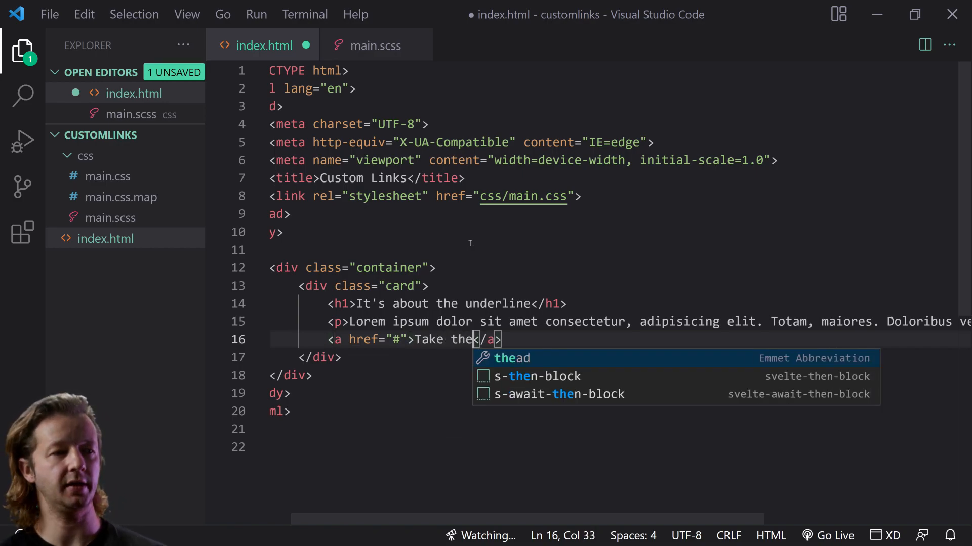
{"action": "type", "text": "test"}
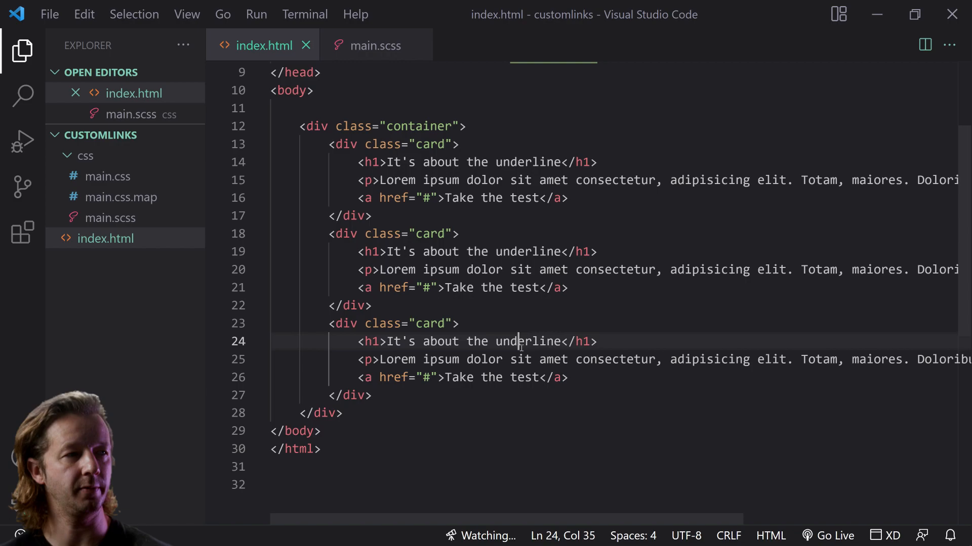
Serve index.html with Live Server and switch to the main.scss stylesheet
{"action": "right_click", "coordinate": [106, 238]}
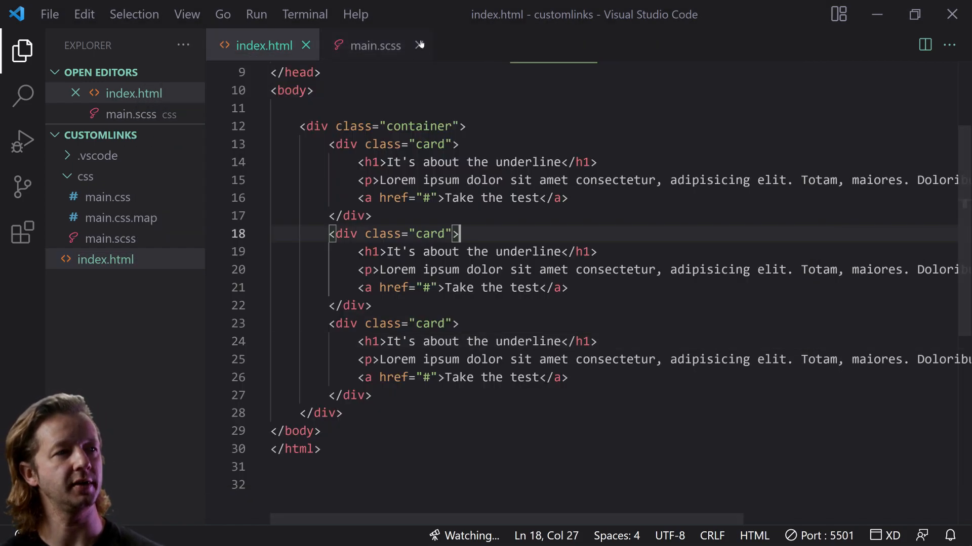
{"action": "left_click", "coordinate": [375, 45]}
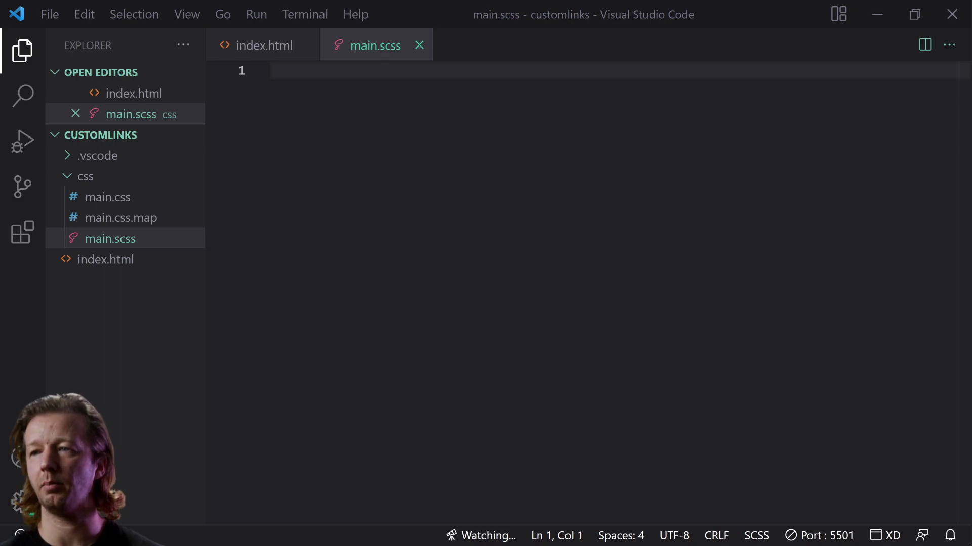
Style body dark with Poppins, .container as flex with 0 4em margin and 1em gap, .card white with 4em padding
{"action": "type", "text": "body {\\n    background: rgb(27, 27, 32);\\n    font-family: 'Poppins';\\n    margin: 0;\\n    display: grid;\\n    place-content: center;\\n    height: 100vh;\\n}"}
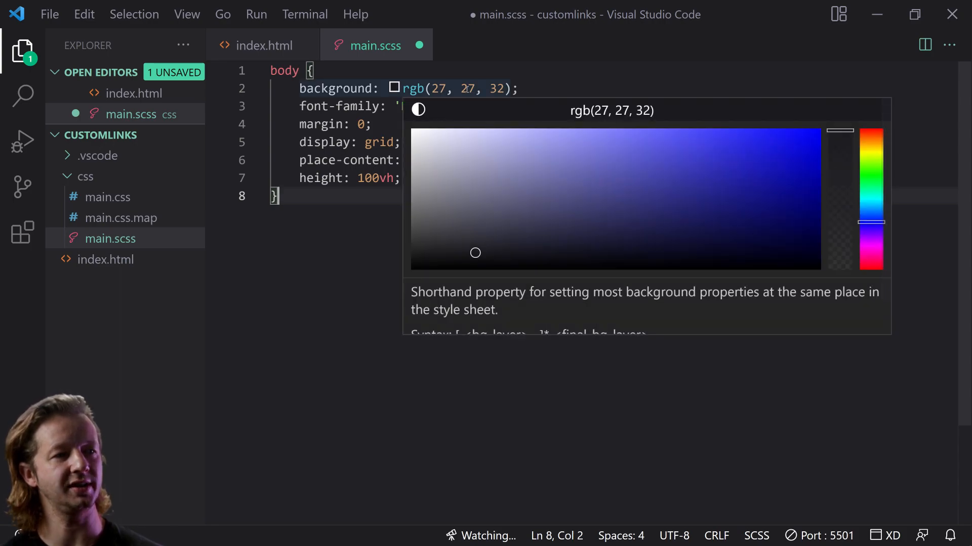
{"action": "left_click", "coordinate": [427, 107]}
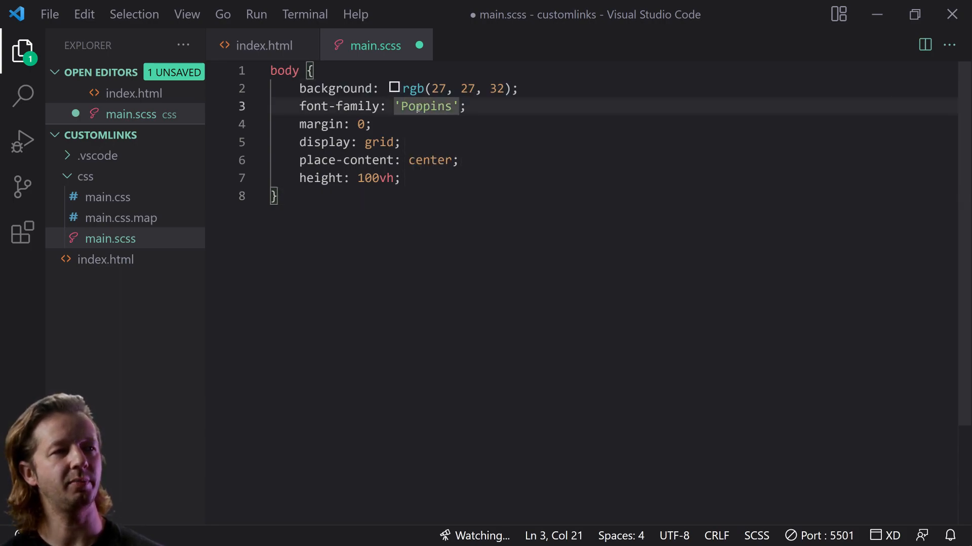
{"action": "left_click", "coordinate": [489, 106]}
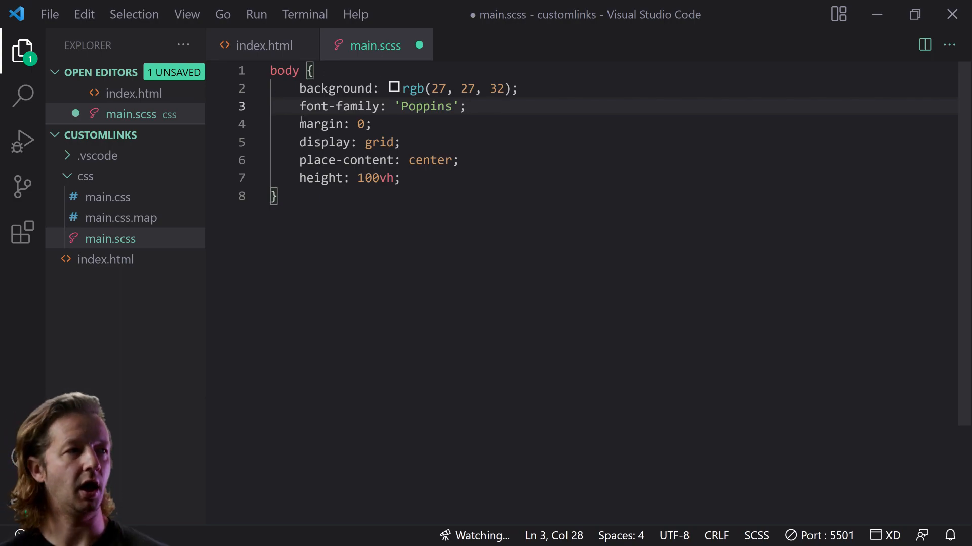
{"action": "left_click", "coordinate": [353, 123]}
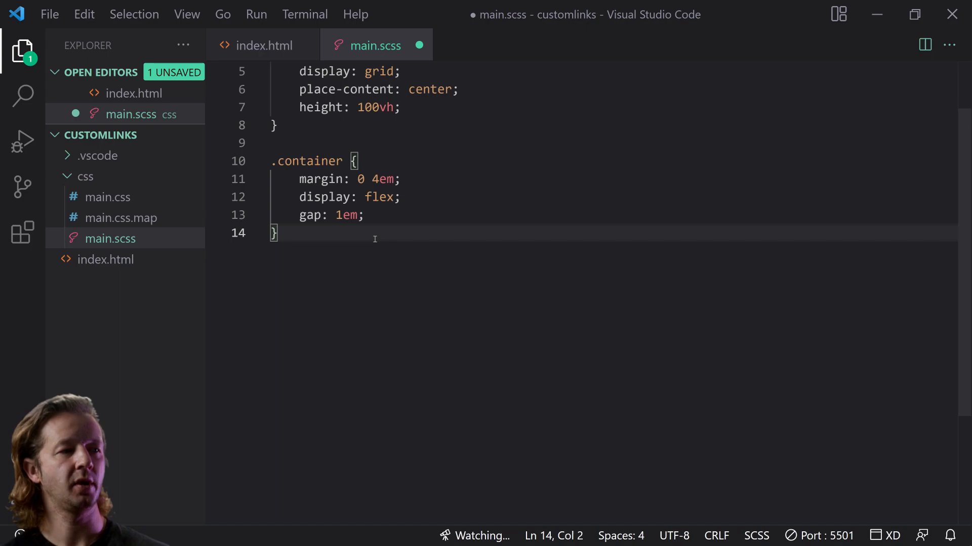
{"action": "key", "text": "Enter"}
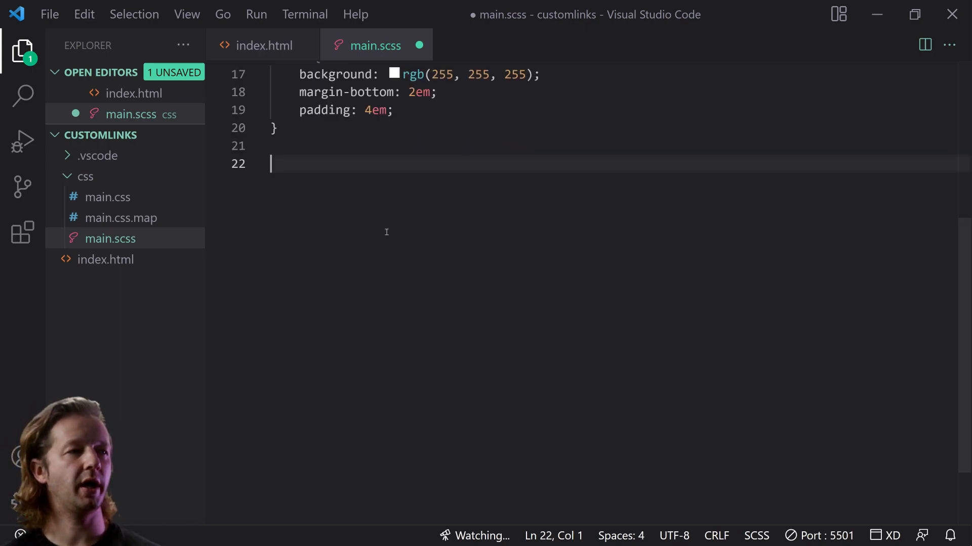
Add an a rule with color rgb(0, 99, 228) and save main.scss
{"action": "scroll", "scroll_direction": "up", "scroll_amount": 3}
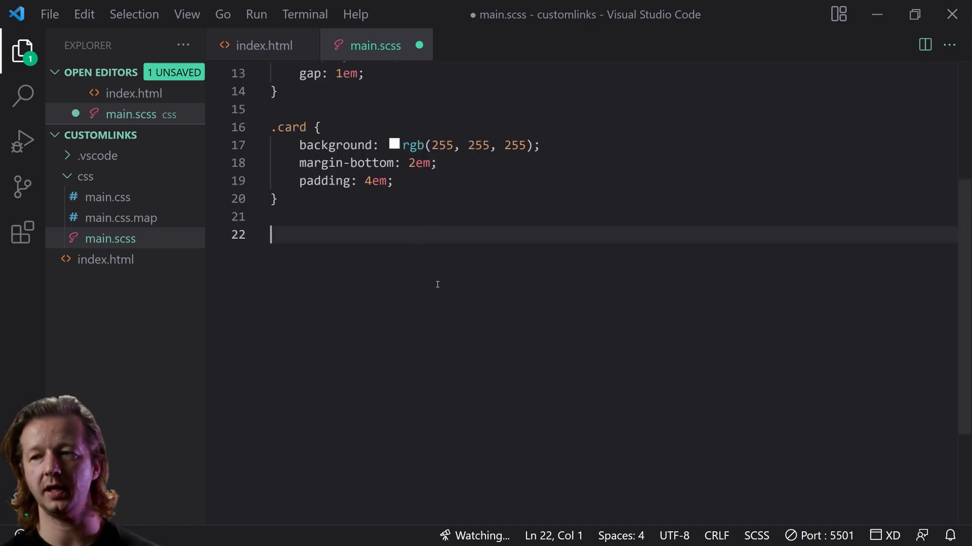
{"action": "type", "text": "a"}
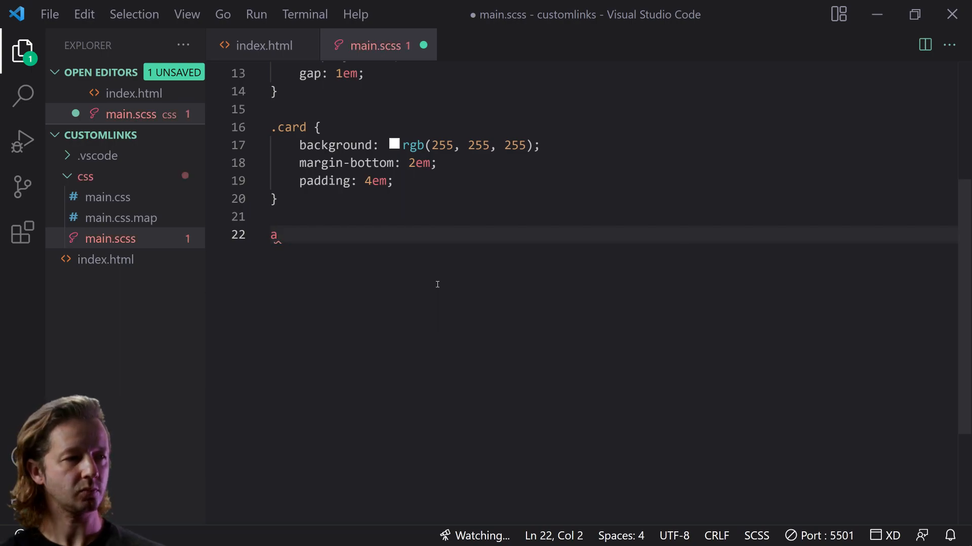
{"action": "type", "text": "{"}
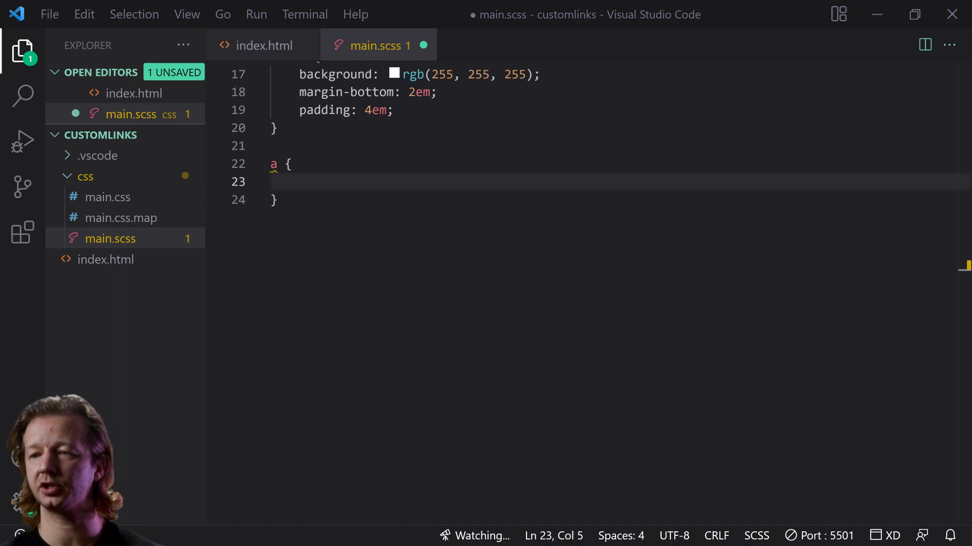
{"action": "type", "text": "color: rgb(0, 99, 228);"}
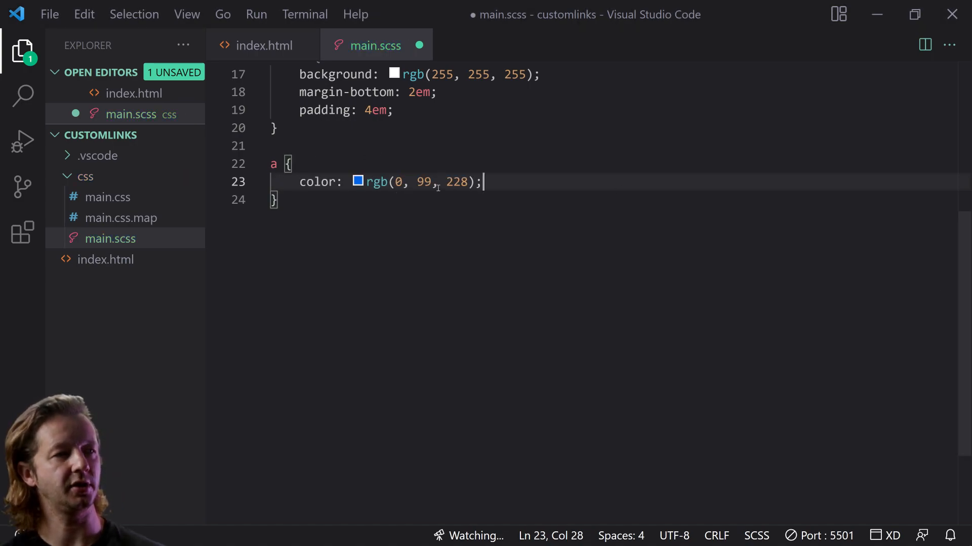
{"action": "key", "text": "ctrl+s"}
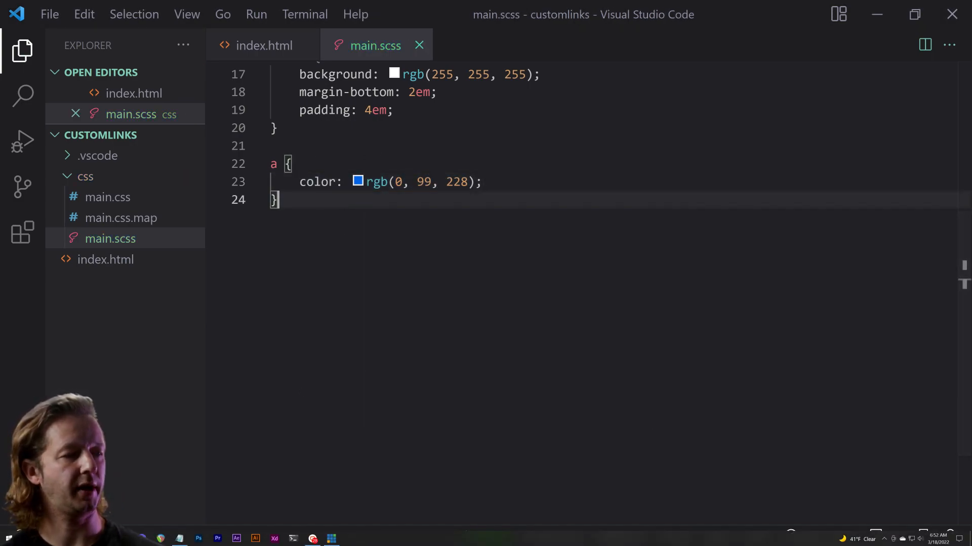
{"action": "mouse_move", "coordinate": [178, 538]}
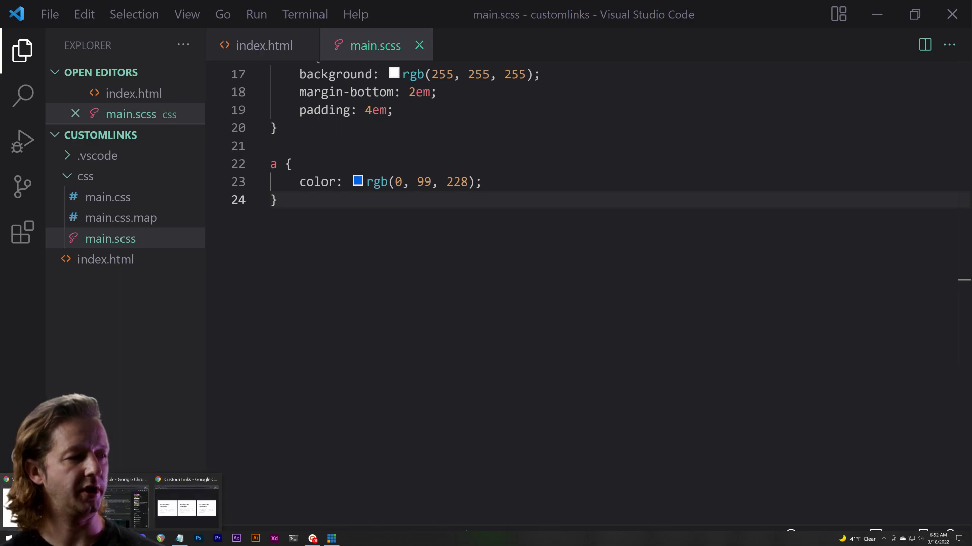
{"action": "left_click", "coordinate": [186, 502]}
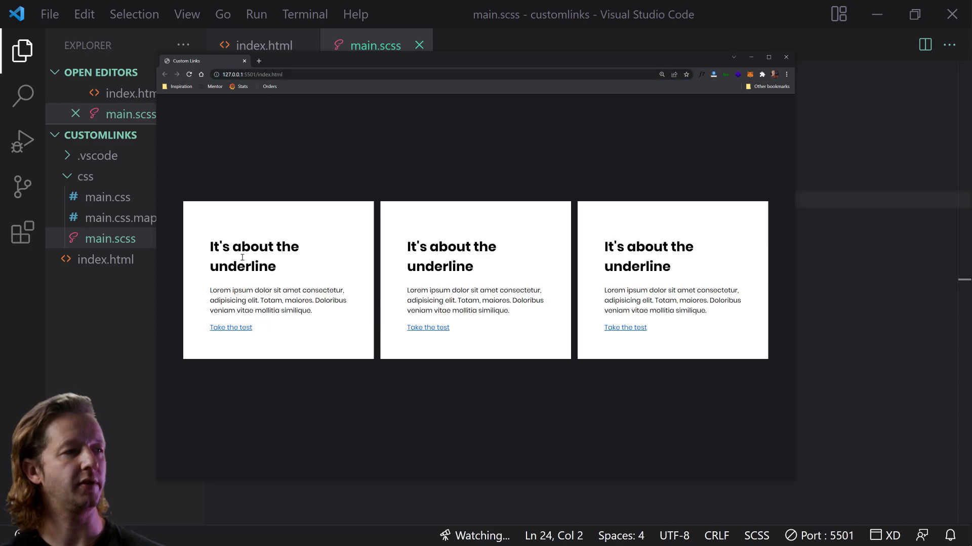
{"action": "mouse_move", "coordinate": [560, 221]}
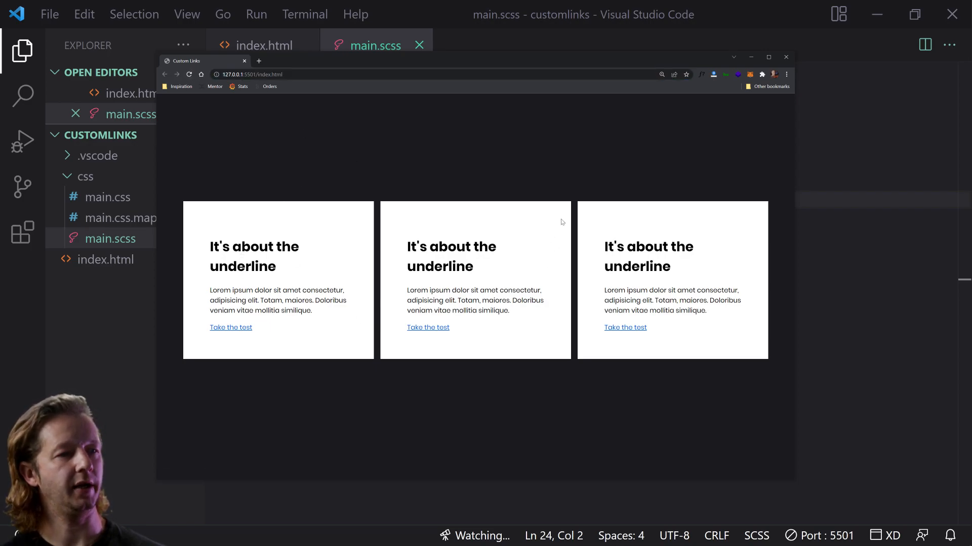
{"action": "key", "text": "ctrl+a"}
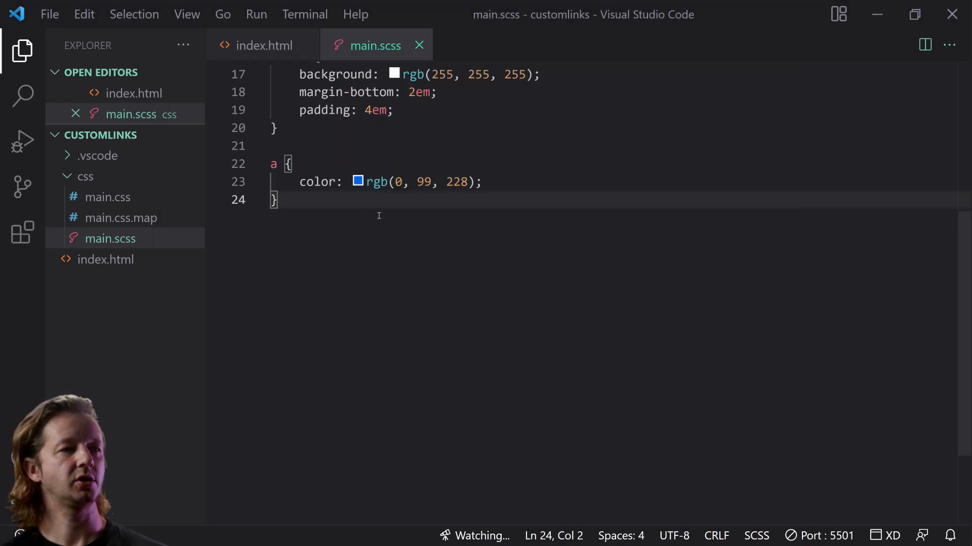
Give links 1.3rem size, no text-decoration, 1em top margin, -.5em left margin and relative position
{"action": "key", "text": "Return"}
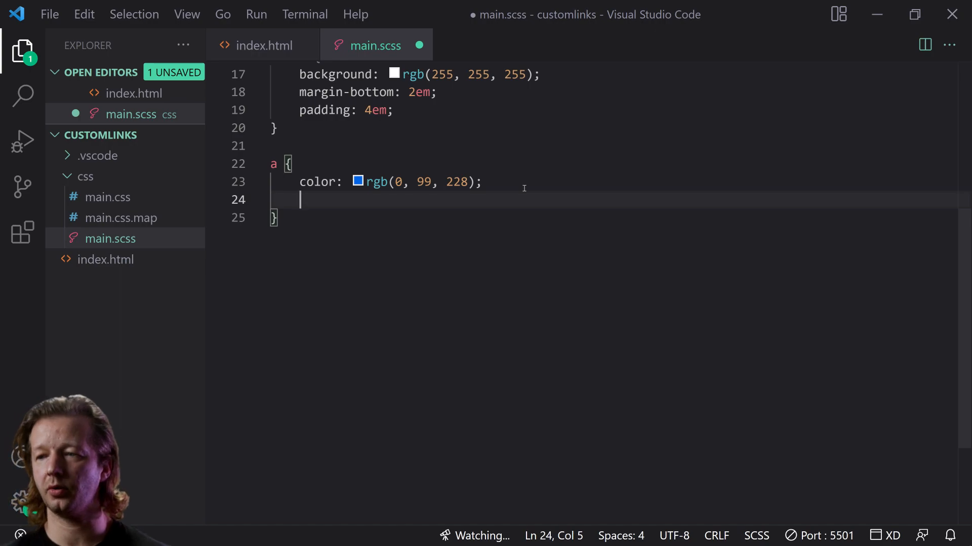
{"action": "type", "text": "font-size: 1.3"}
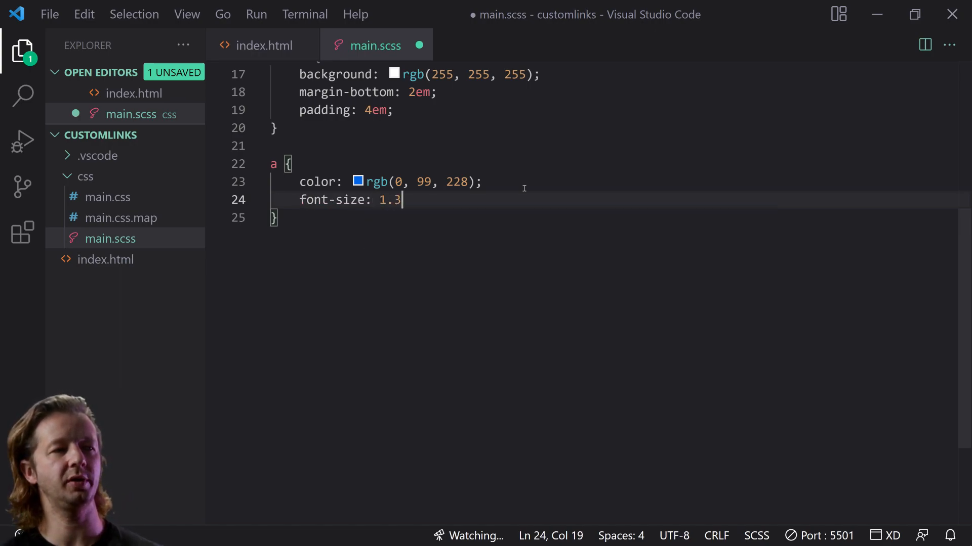
{"action": "type", "text": "rem;"}
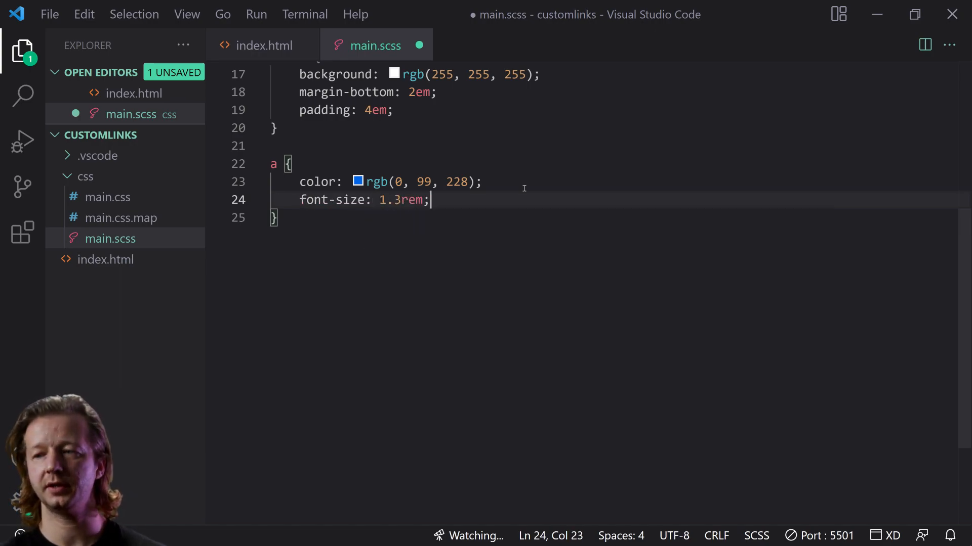
{"action": "type", "text": "text-decoration: ;"}
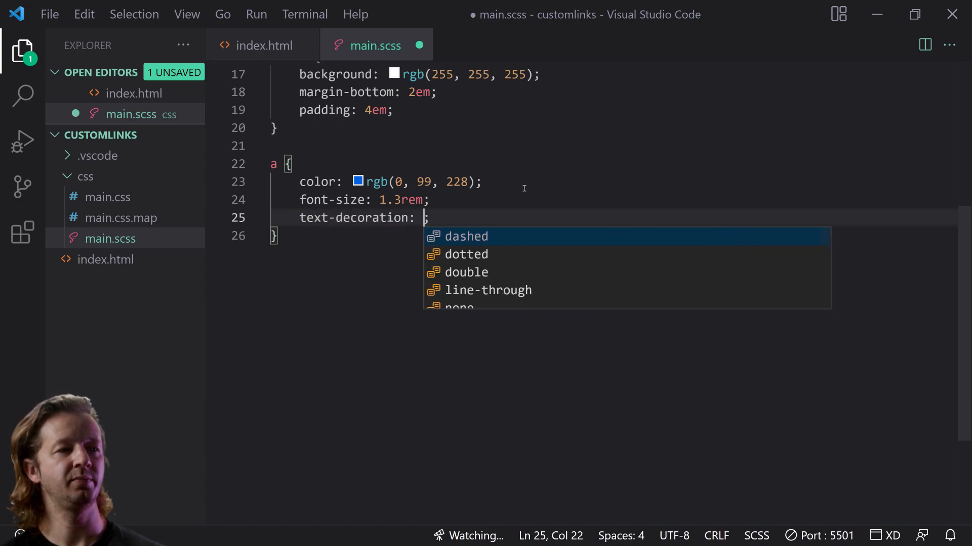
{"action": "type", "text": "none"}
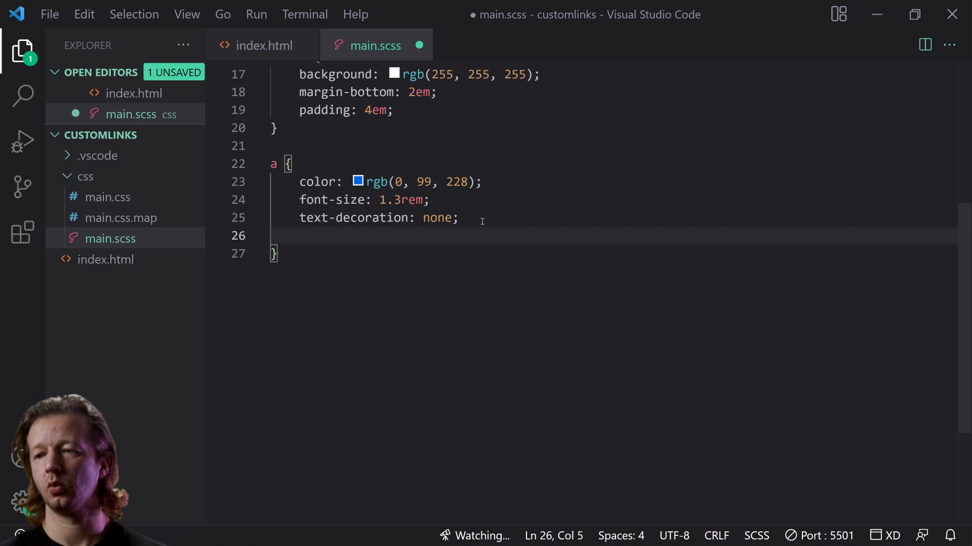
{"action": "type", "text": "margin-top: 1em;"}
{"action": "type", "text": "padding: .5em;"}
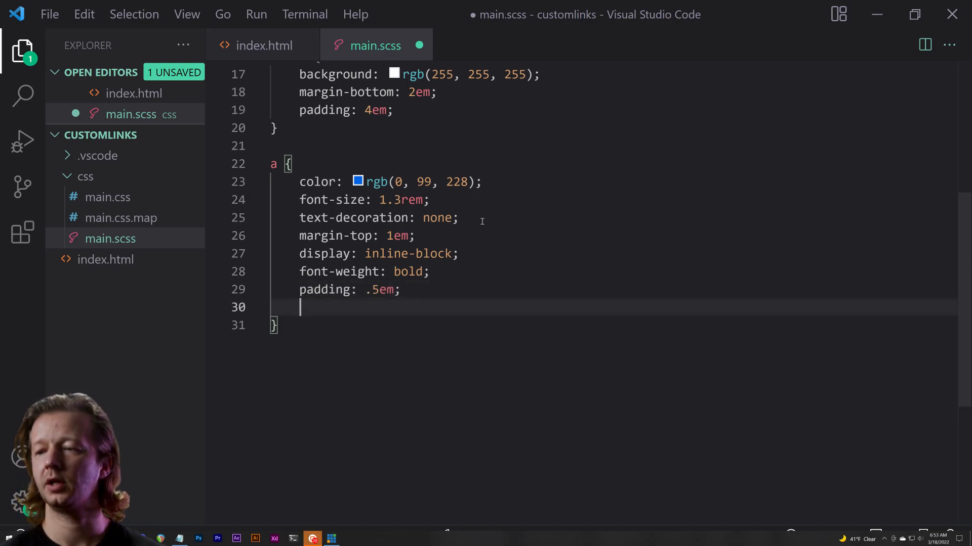
{"action": "type", "text": "margin-left"}
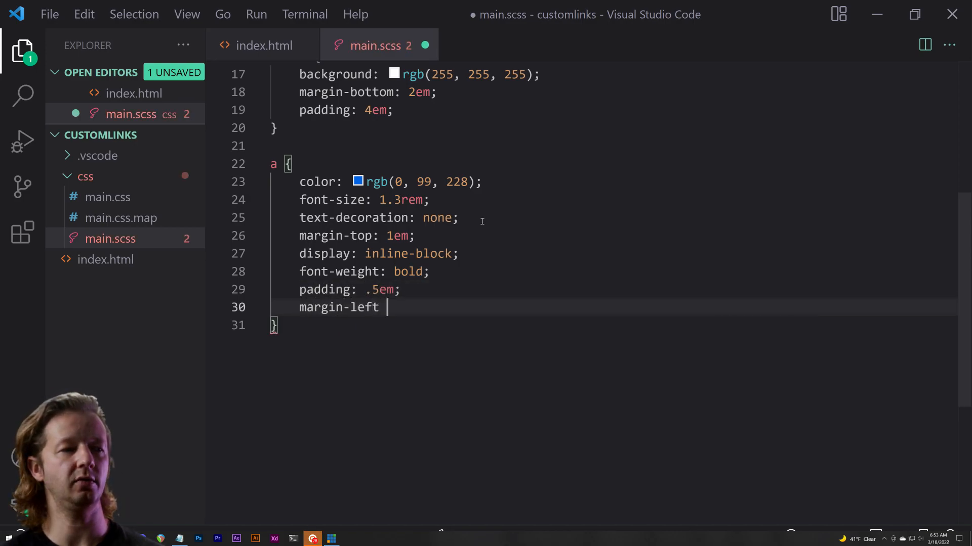
{"action": "type", "text": ": -.5em;"}
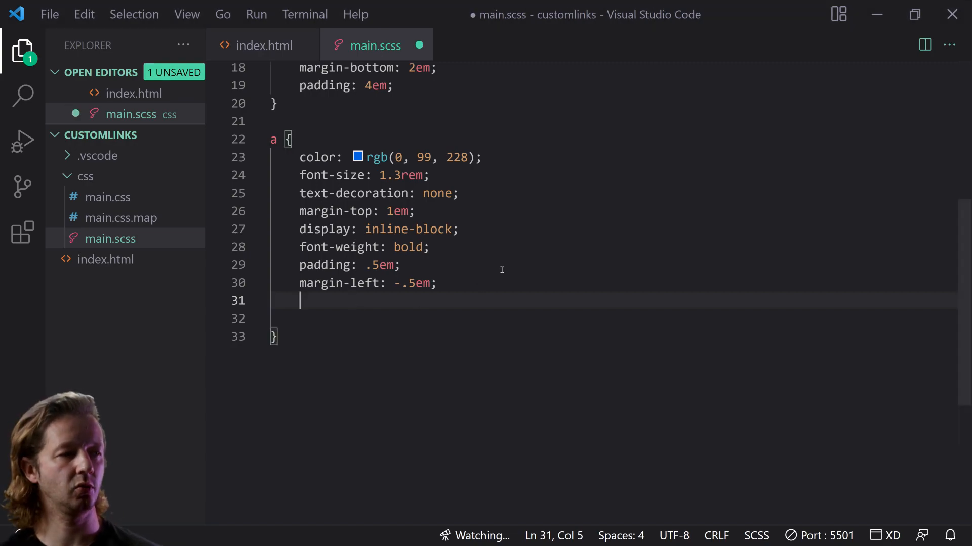
{"action": "mouse_move", "coordinate": [532, 237]}
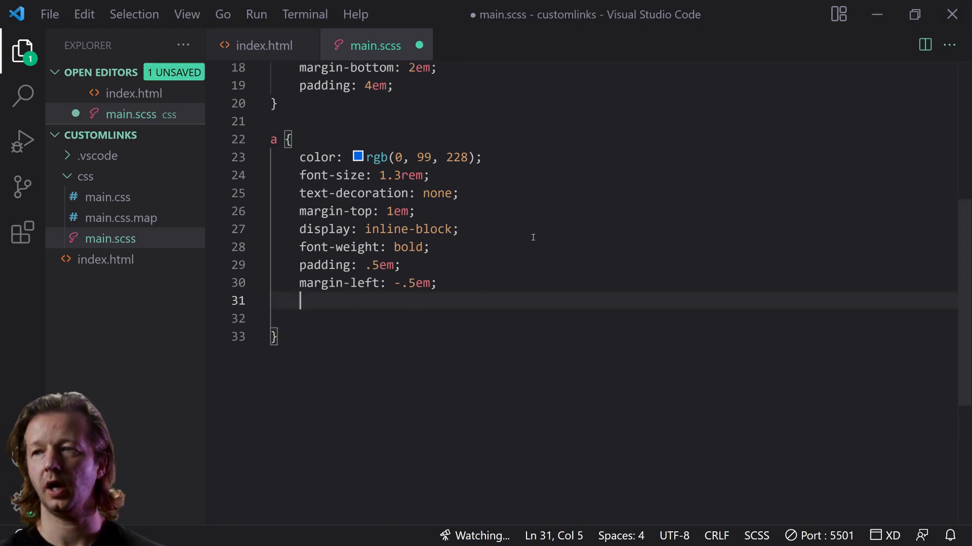
{"action": "type", "text": "position: relative;"}
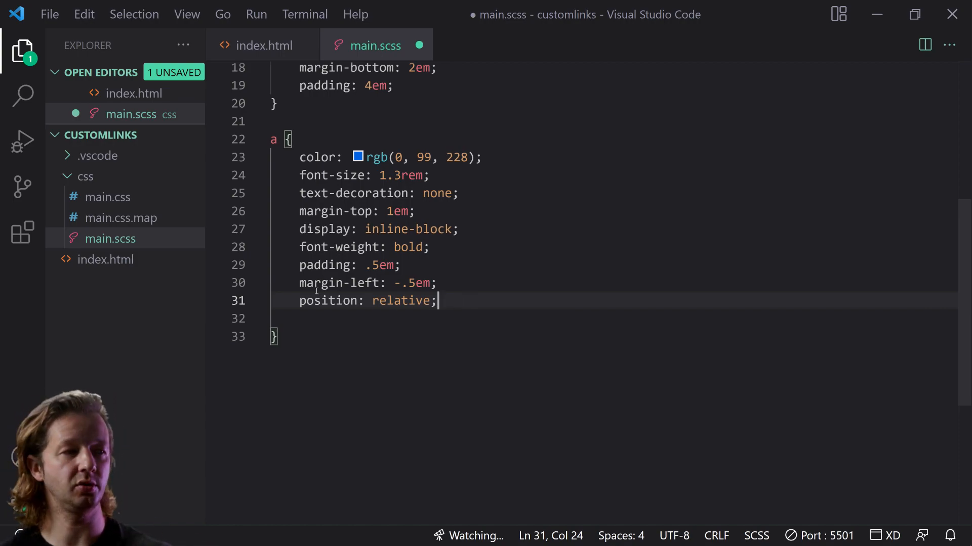
Add clip-path: polygon(0 0, 100% 0, 100% 100%, 0% 100%) to the link rule
{"action": "left_click", "coordinate": [275, 336]}
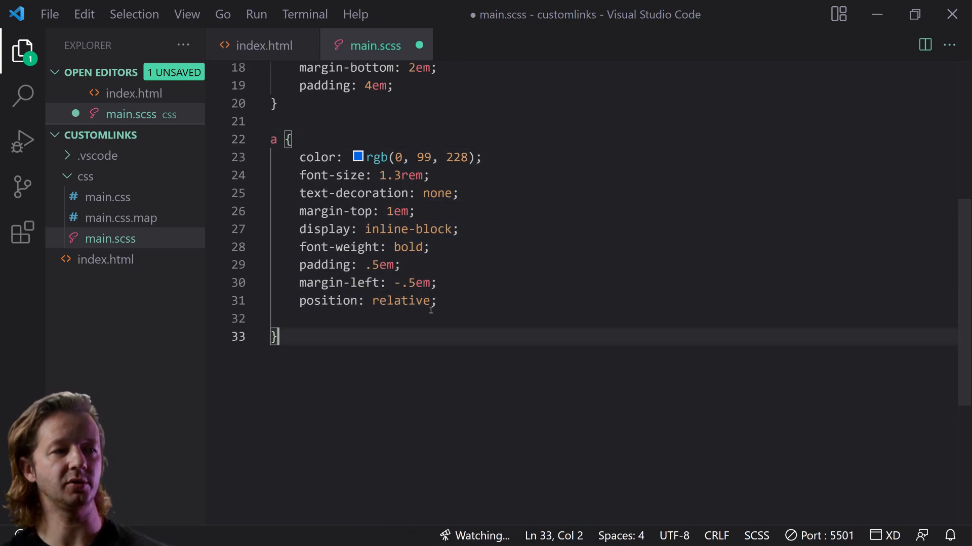
{"action": "left_click", "coordinate": [440, 300]}
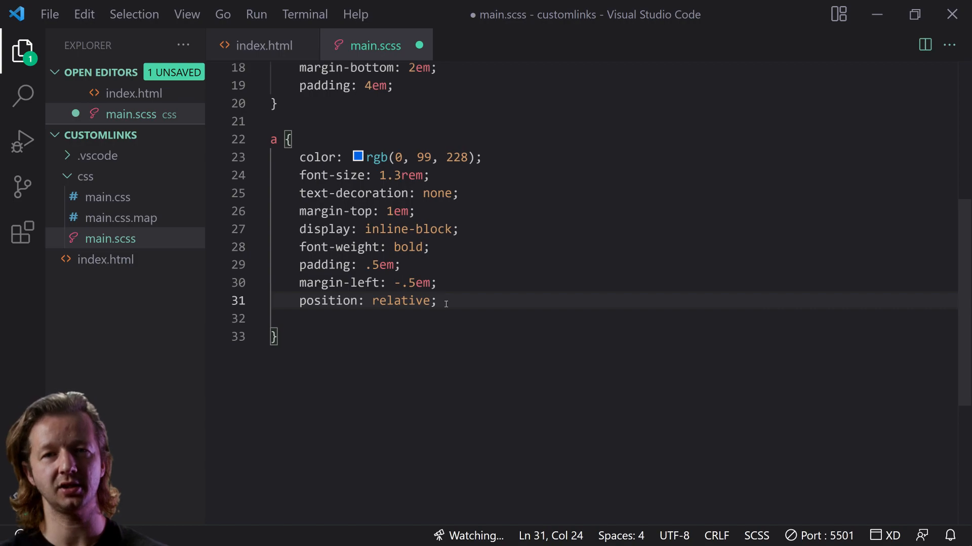
{"action": "left_click", "coordinate": [415, 336]}
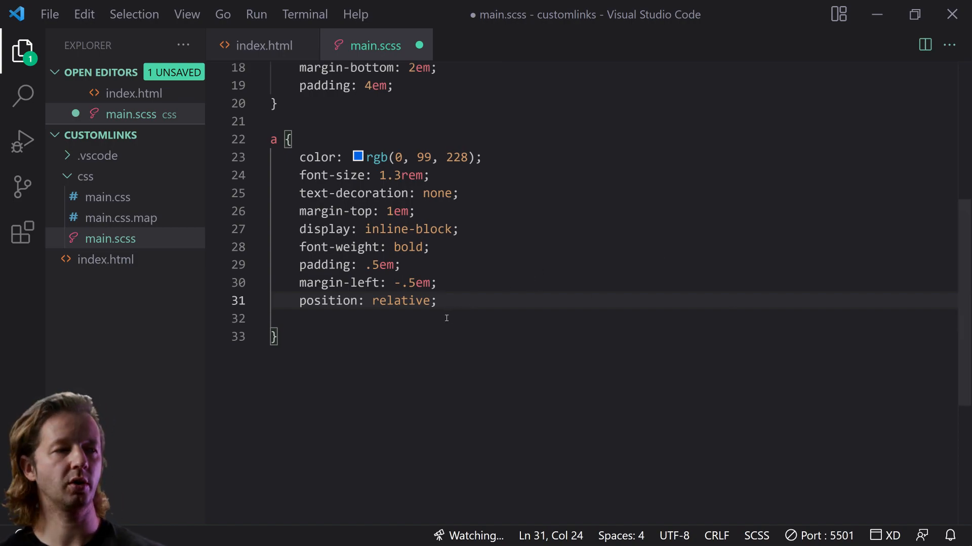
{"action": "key", "text": "Return"}
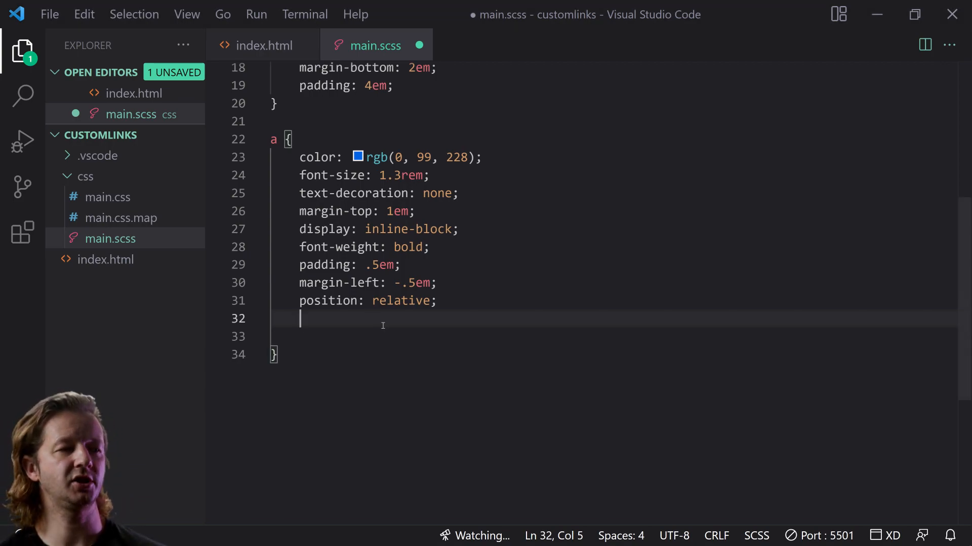
{"action": "type", "text": "clip-path: polygon(0 0, 100% 0, 100% 100%, 0% 100%);"}
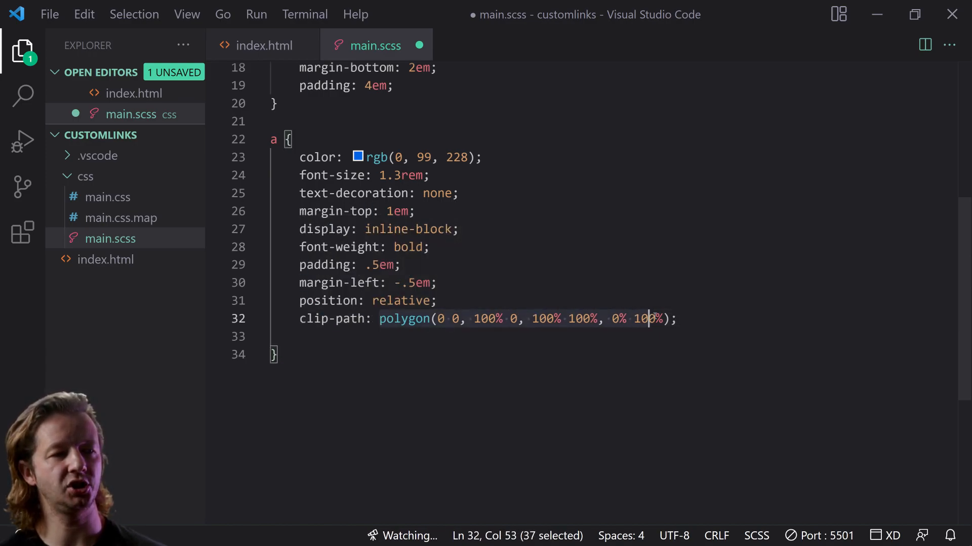
{"action": "left_click", "coordinate": [681, 318]}
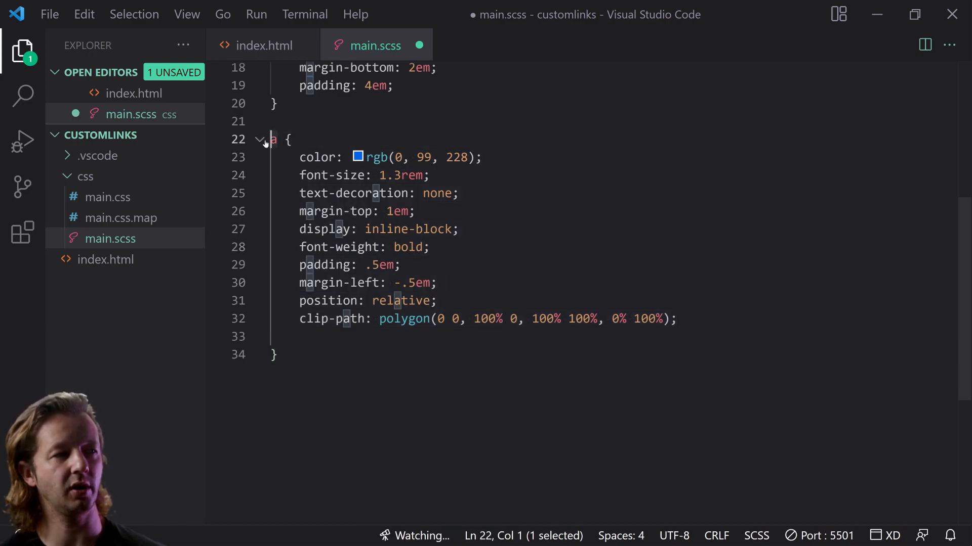
{"action": "left_click", "coordinate": [389, 336]}
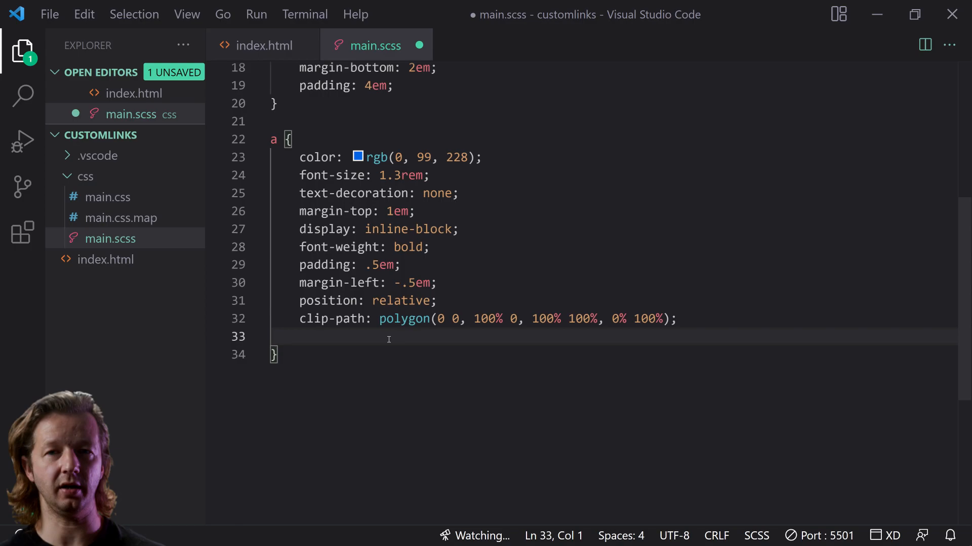
{"action": "key", "text": "Enter"}
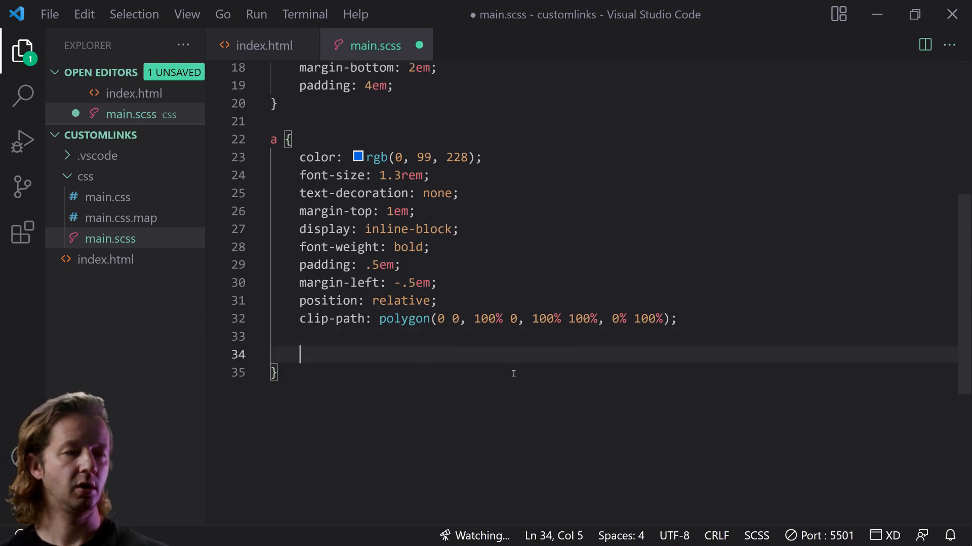
Start a shared &:before, &:after block with absolute position and empty content ''
{"action": "type", "text": "&:"}
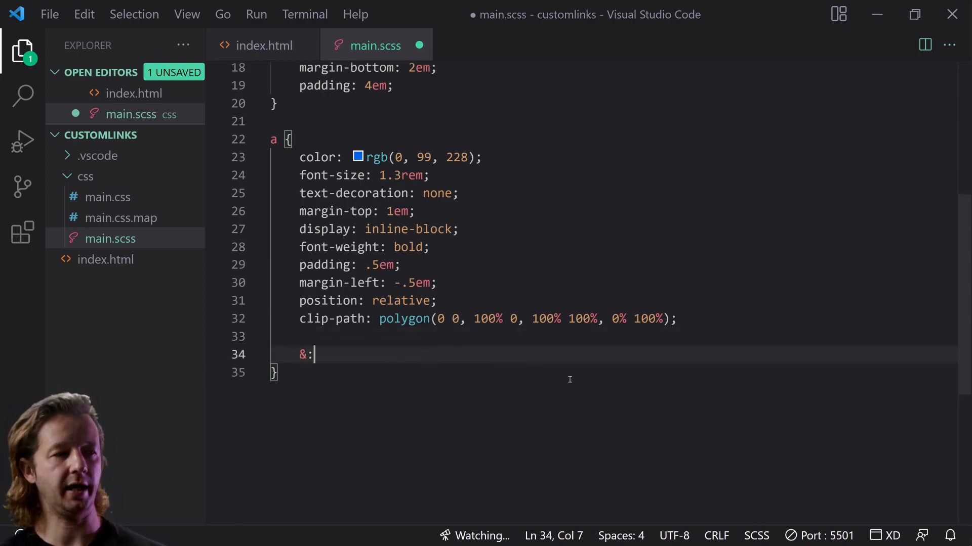
{"action": "type", "text": "before,"}
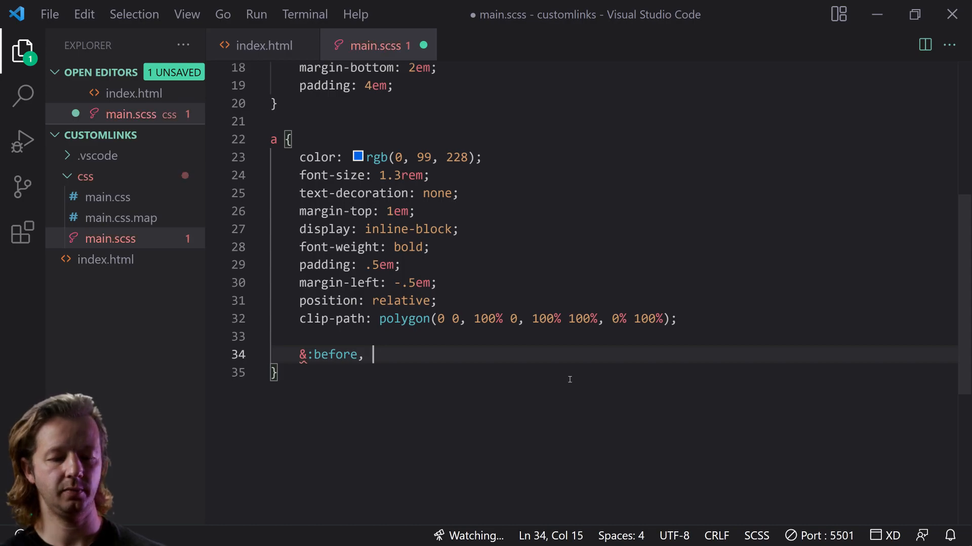
{"action": "type", "text": "&:after {"}
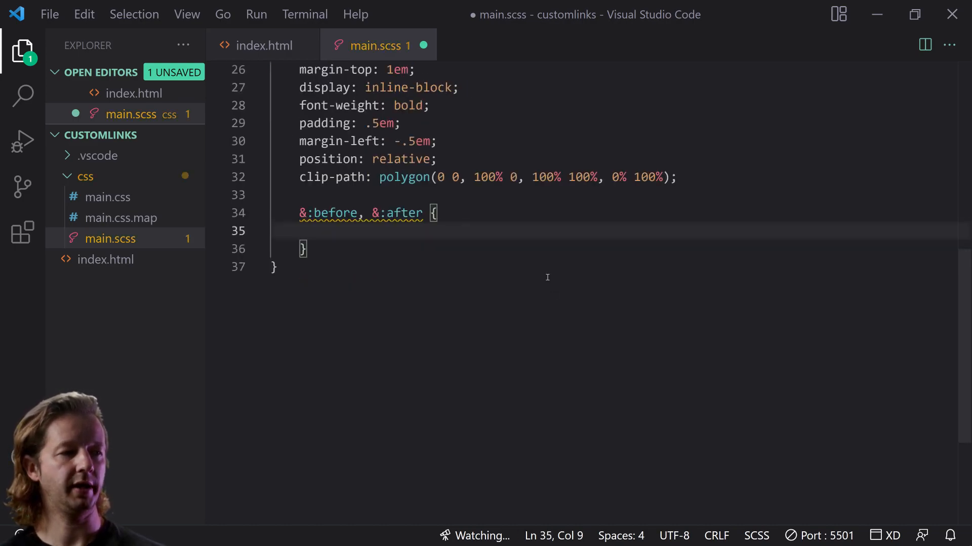
{"action": "mouse_move", "coordinate": [563, 186]}
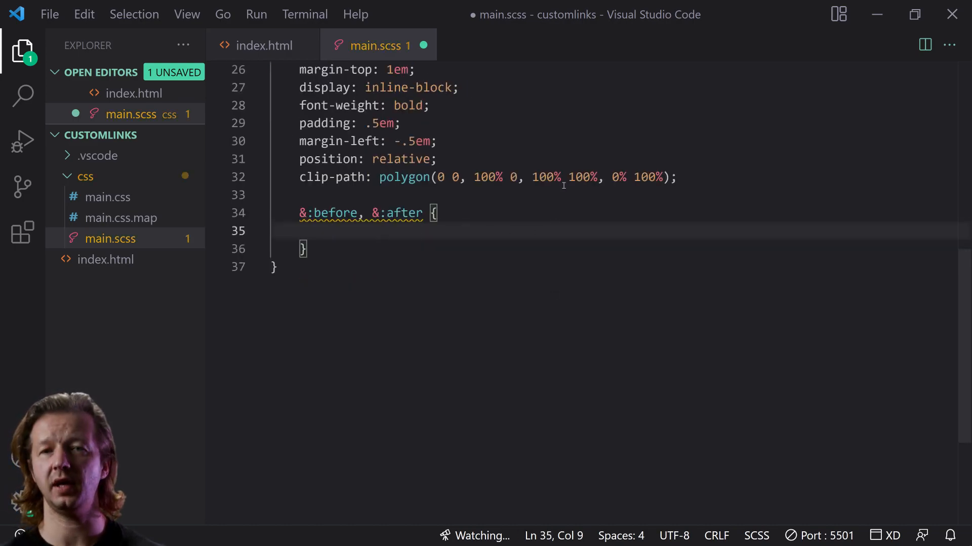
{"action": "type", "text": "position: absolute;"}
{"action": "type", "text": "content:"}
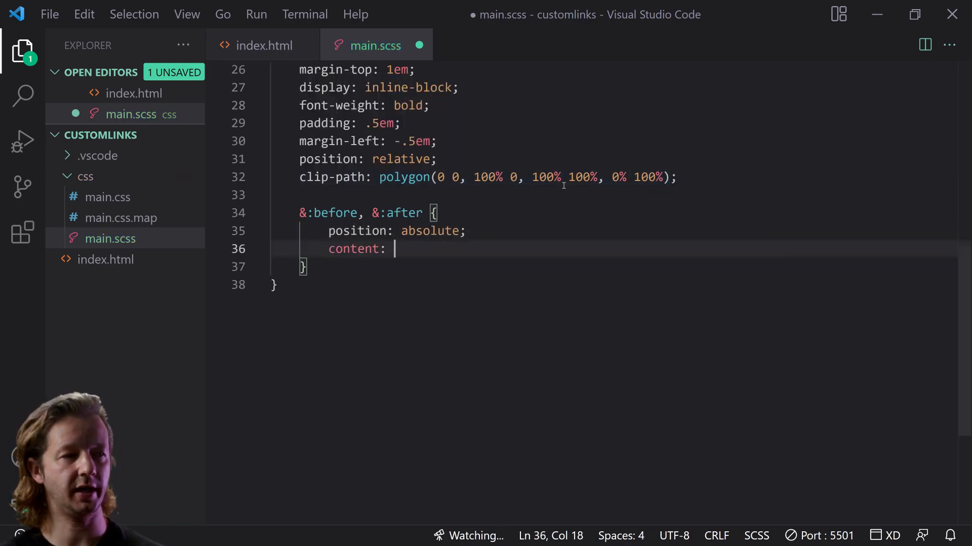
{"action": "type", "text": "''"}
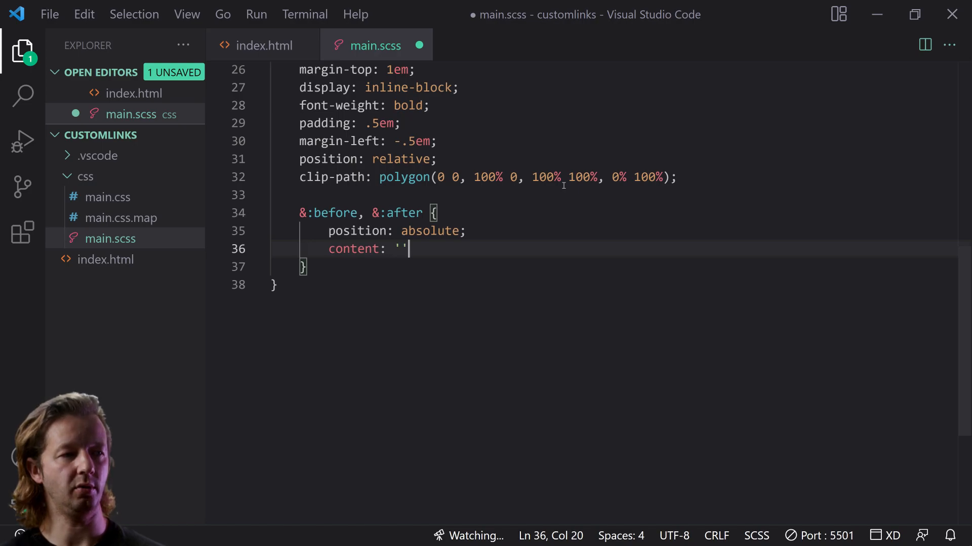
{"action": "type", "text": ";"}
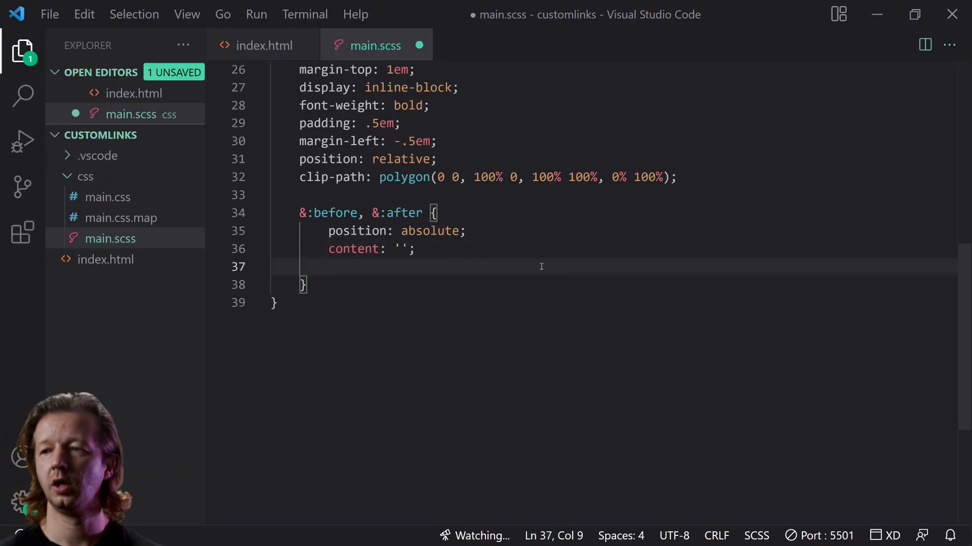
Give it a 3px solid rgb(0, 99, 228) bottom border and 1em radius, save, and begin an &:before rule
{"action": "type", "text": "border-bottom"}
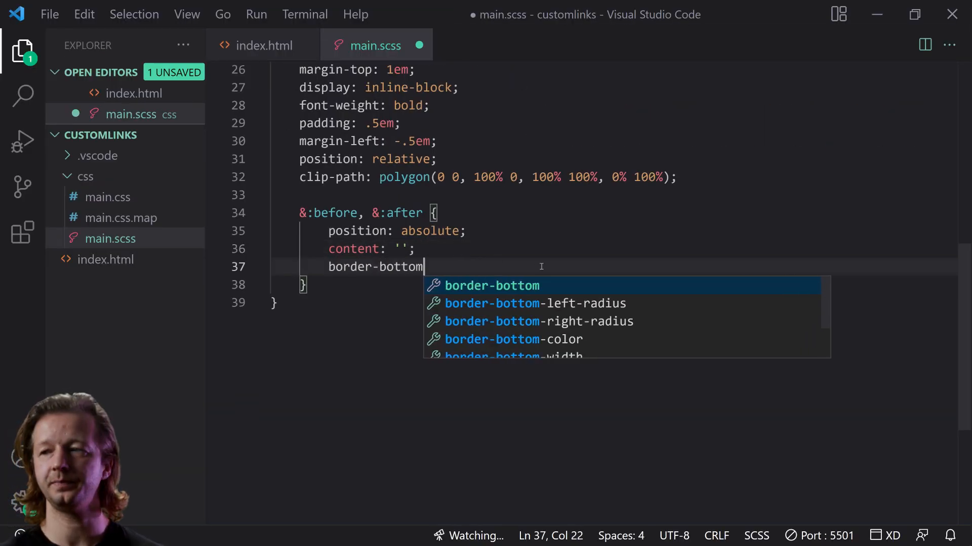
{"action": "type", "text": ": 3px solid;"}
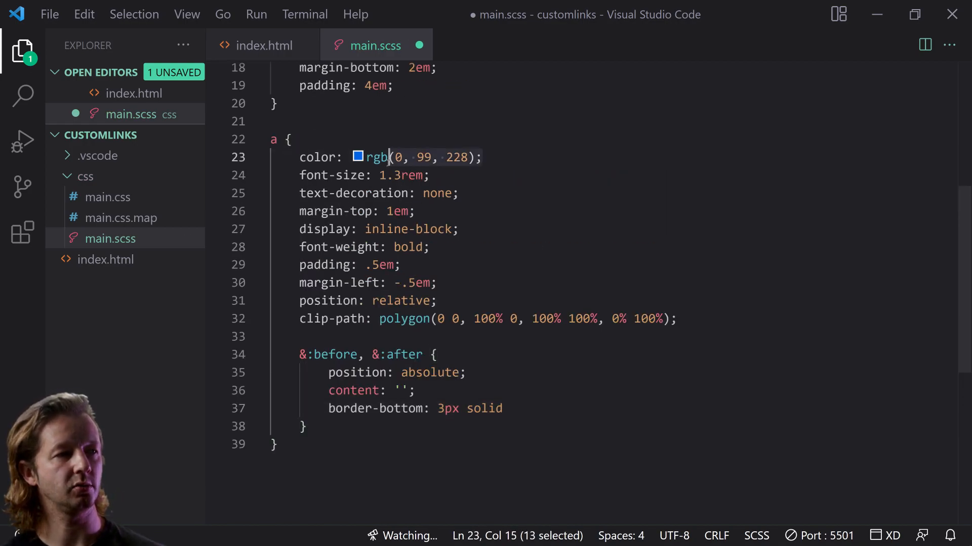
{"action": "scroll", "scroll_direction": "down", "scroll_amount": 3}
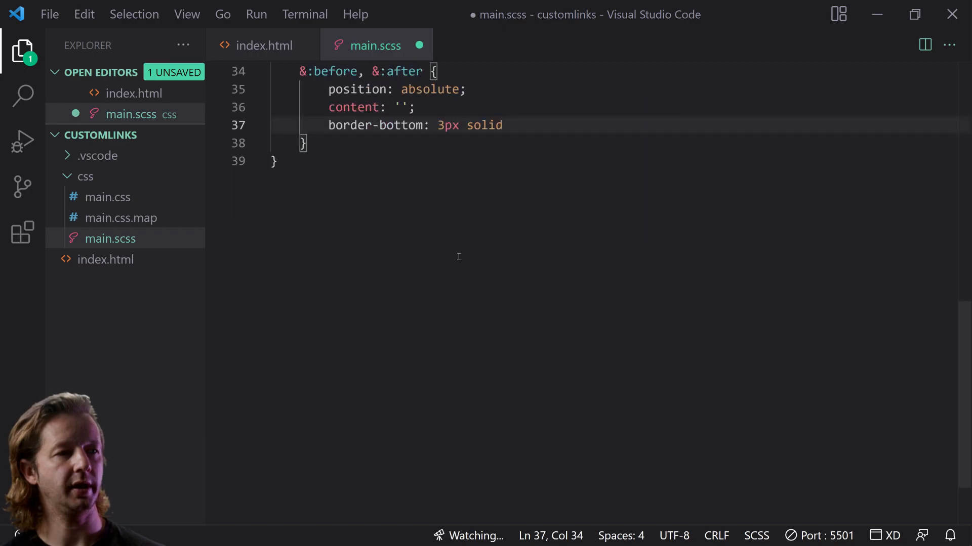
{"action": "type", "text": "rgb(0, 99, 228);"}
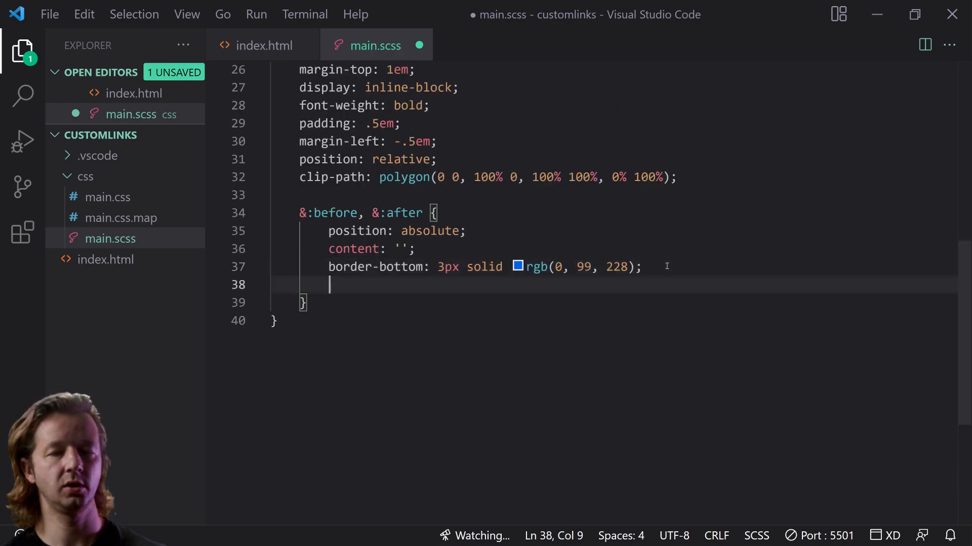
{"action": "type", "text": "border-radius: 1em;"}
{"action": "type", "text": "bottom: .3em;"}
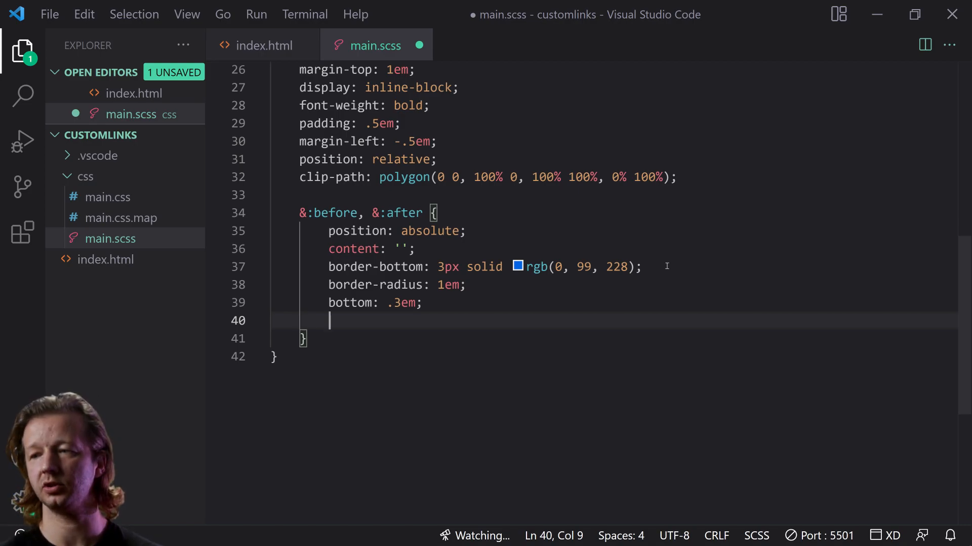
{"action": "key", "text": "ctrl+s"}
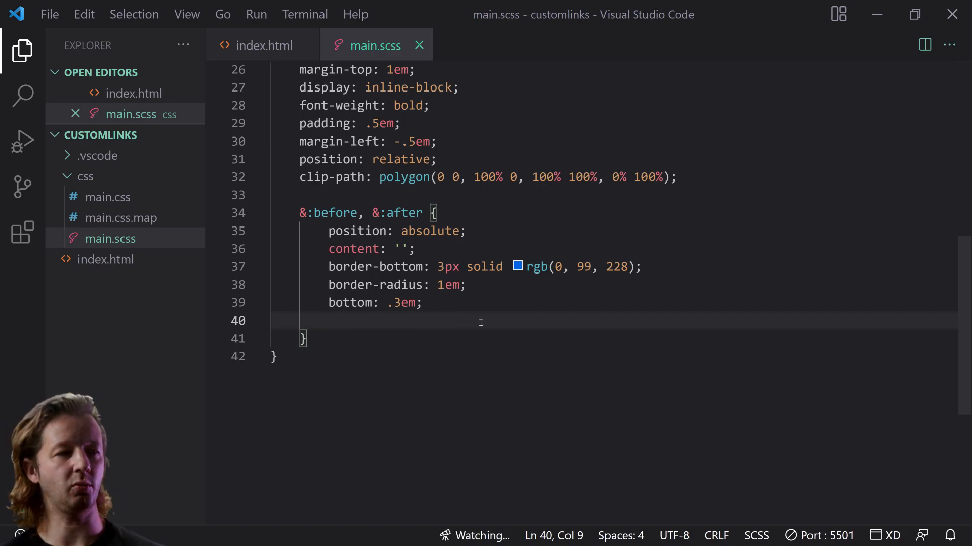
{"action": "type", "text": "//"}
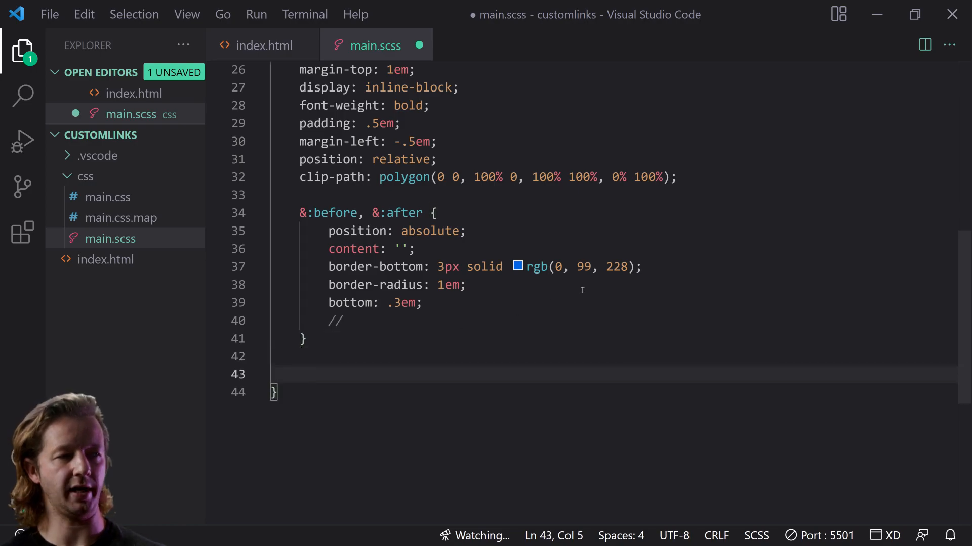
{"action": "type", "text": "&:before {"}
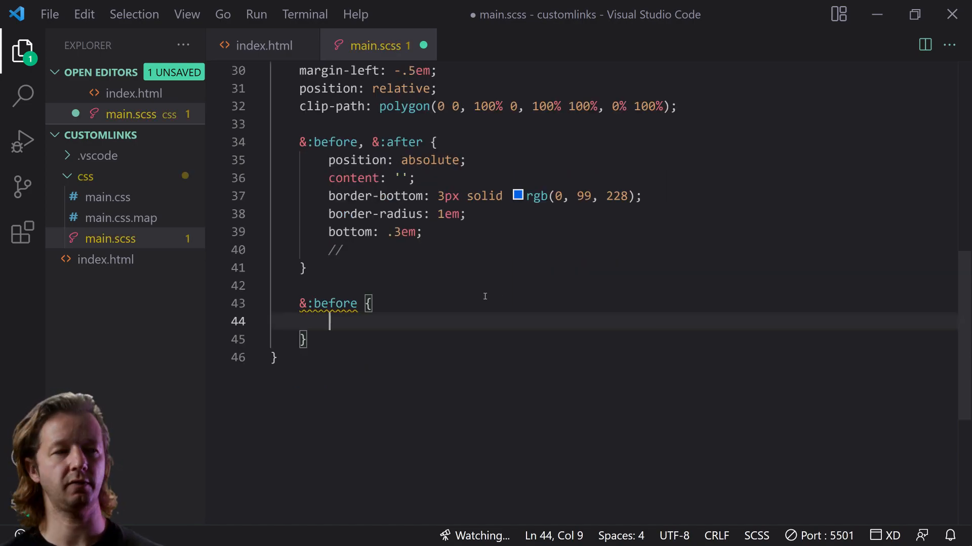
Set the &:before part to width 1em with transform-origin left
{"action": "type", "text": "width:"}
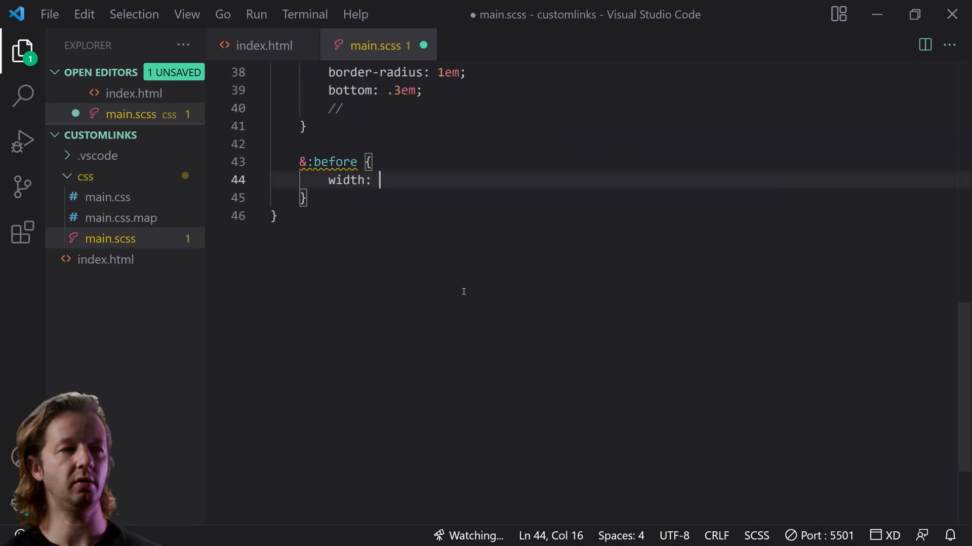
{"action": "type", "text": "1em;"}
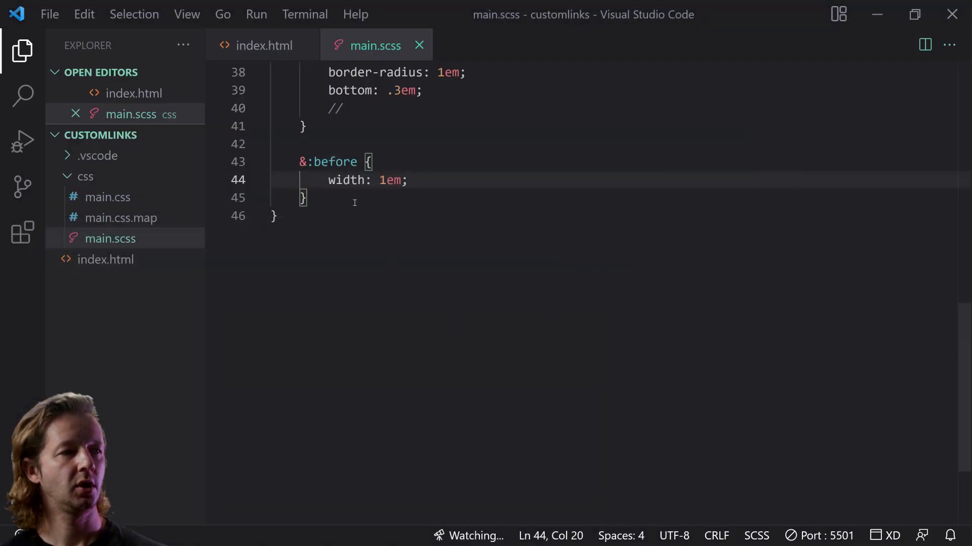
{"action": "key", "text": "Enter"}
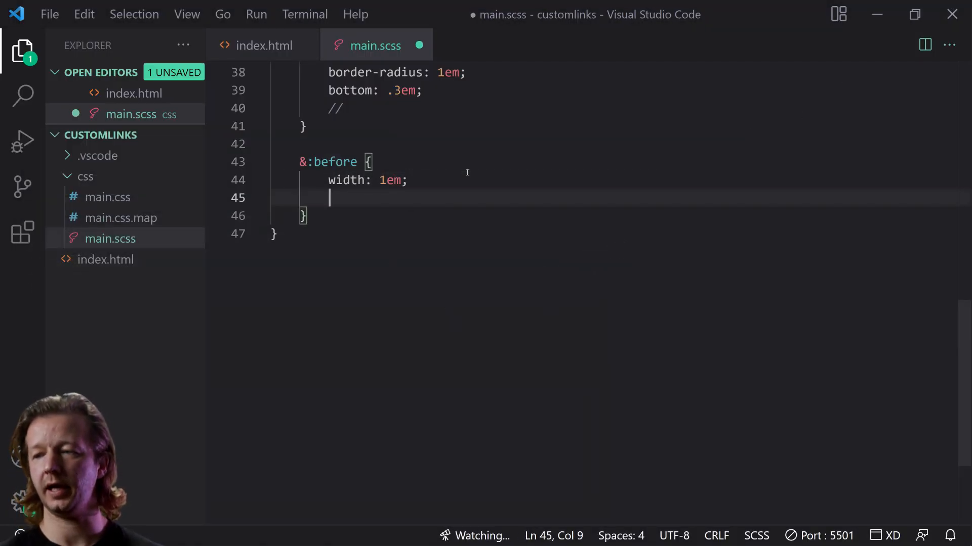
{"action": "type", "text": "transform-origin: left;"}
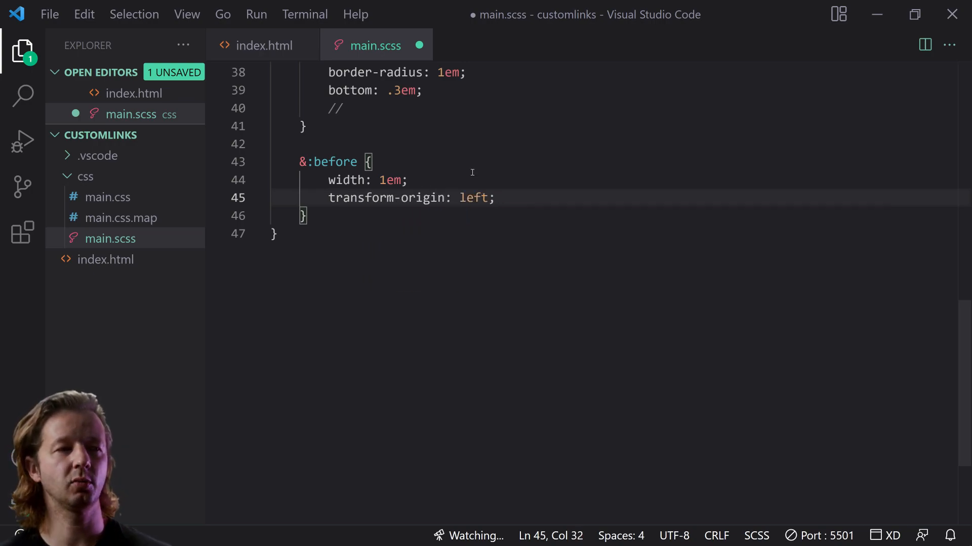
{"action": "mouse_move", "coordinate": [542, 197]}
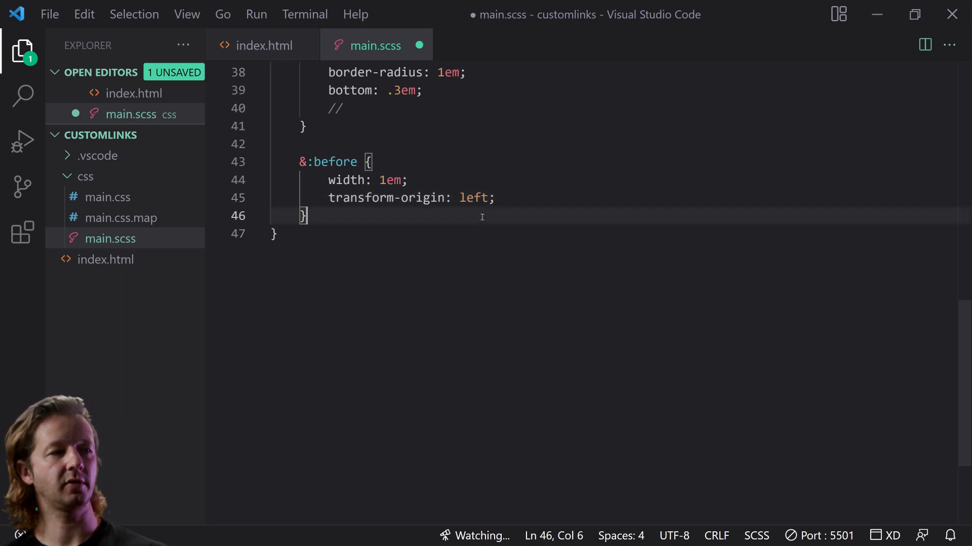
{"action": "type", "text": "&:"}
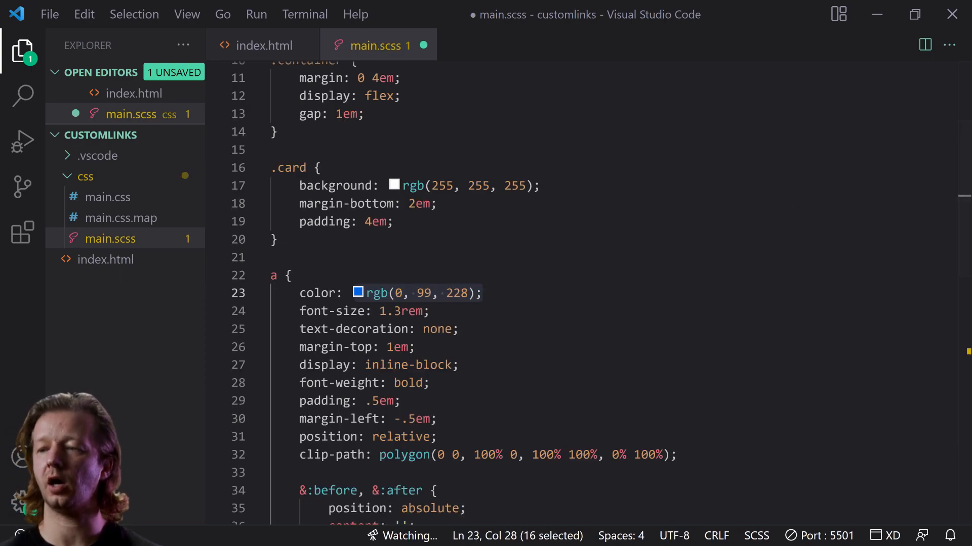
Set the &:after part to width 82% and left 1em
{"action": "scroll", "scroll_direction": "down", "scroll_amount": 3}
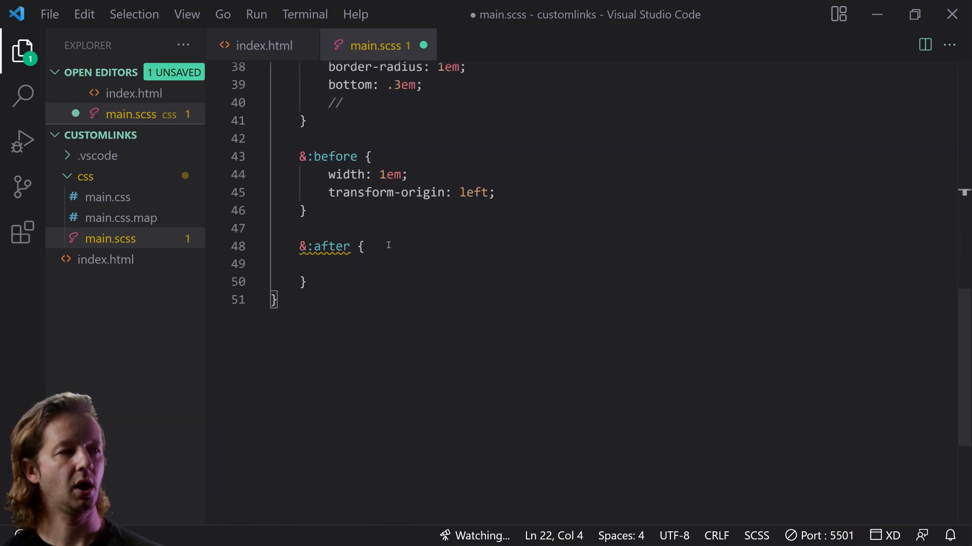
{"action": "type", "text": "width:"}
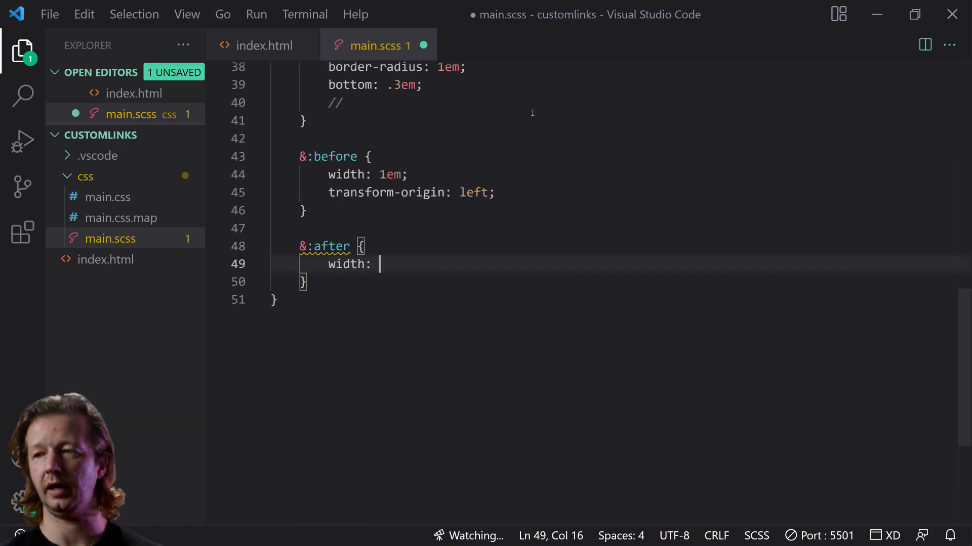
{"action": "type", "text": "82%"}
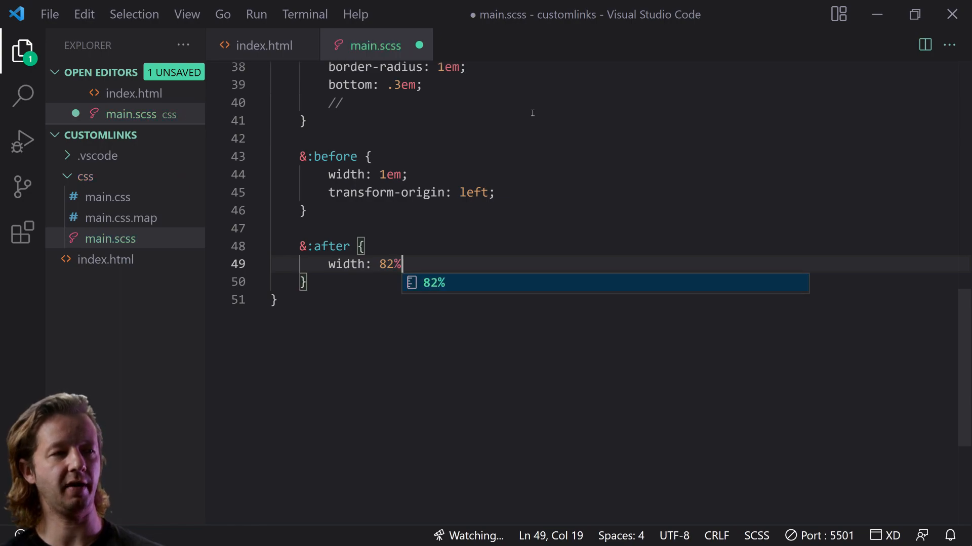
{"action": "key", "text": "Enter"}
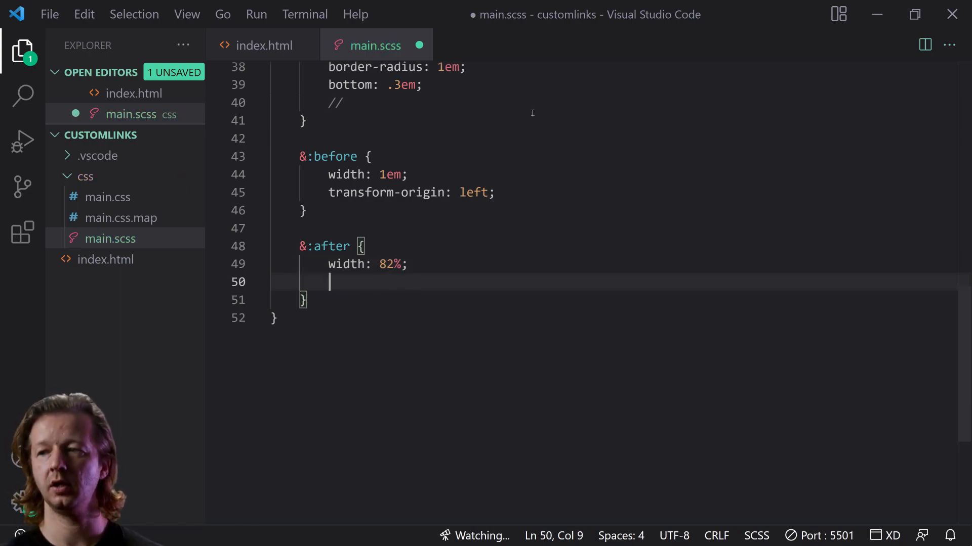
{"action": "type", "text": "left: 1em;"}
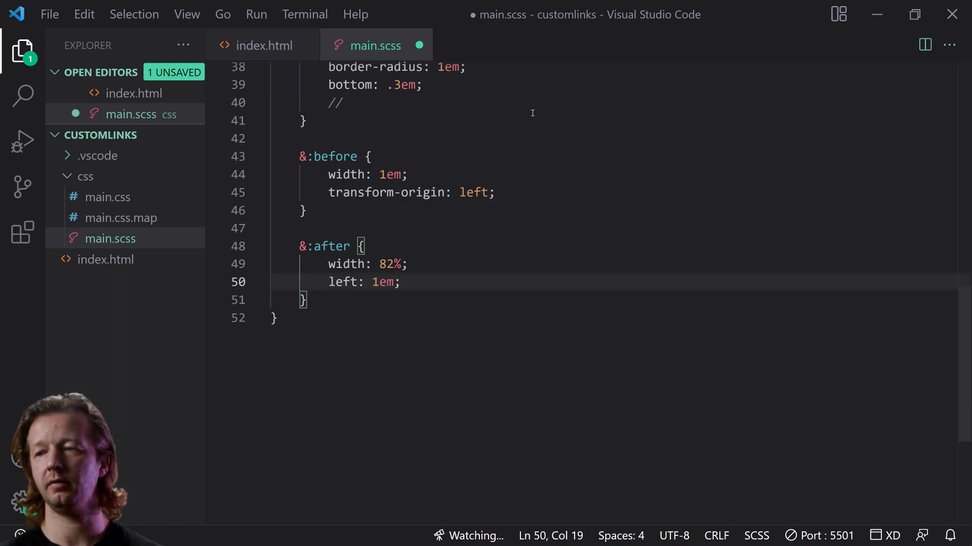
{"action": "type", "text": "t"}
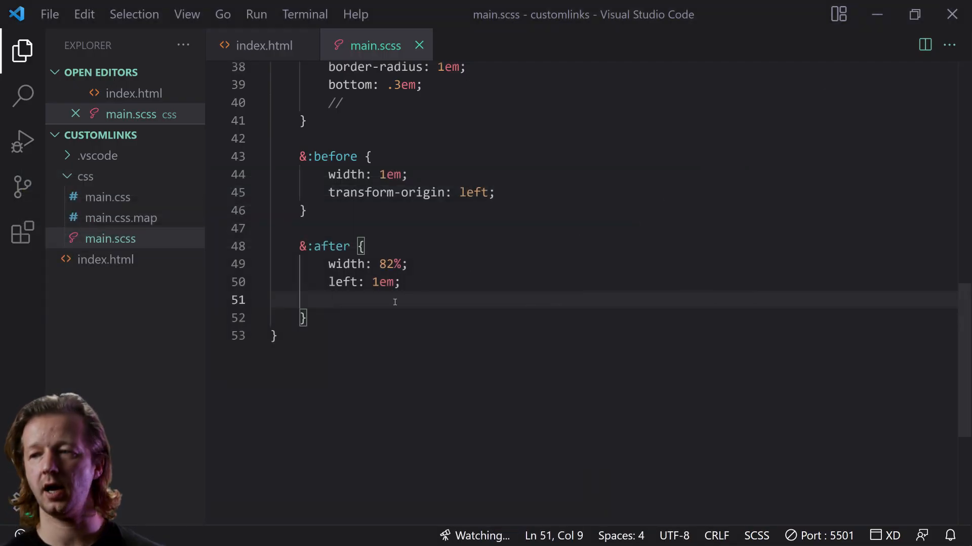
{"action": "scroll", "scroll_direction": "up", "scroll_amount": 3}
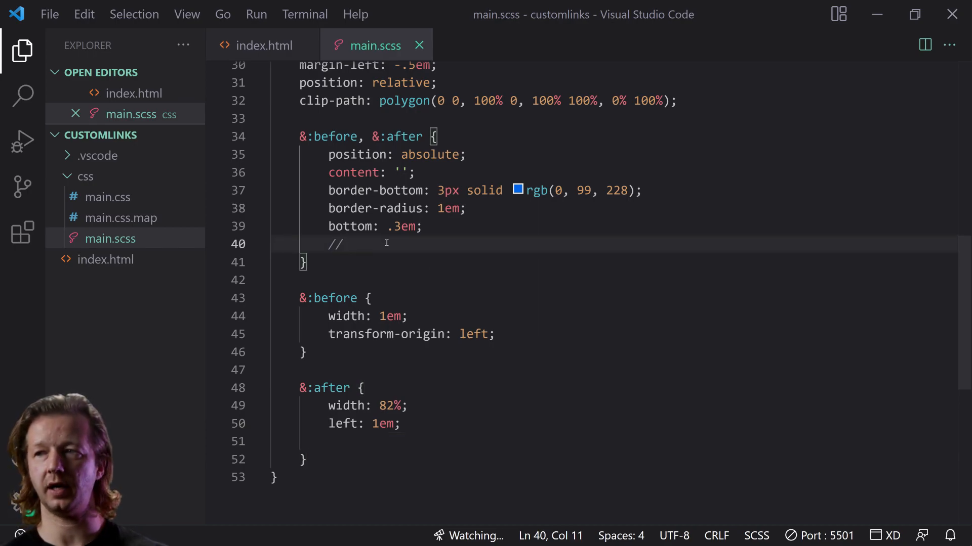
Add transition: transform .5s with a cubic-bezier easing to the shared pseudo-element block
{"action": "type", "text": "transition:"}
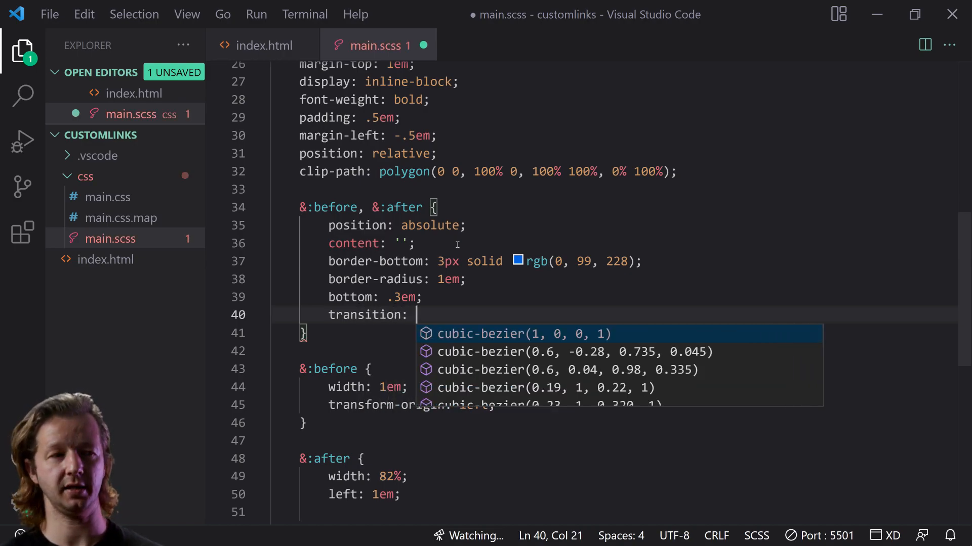
{"action": "type", "text": "transform"}
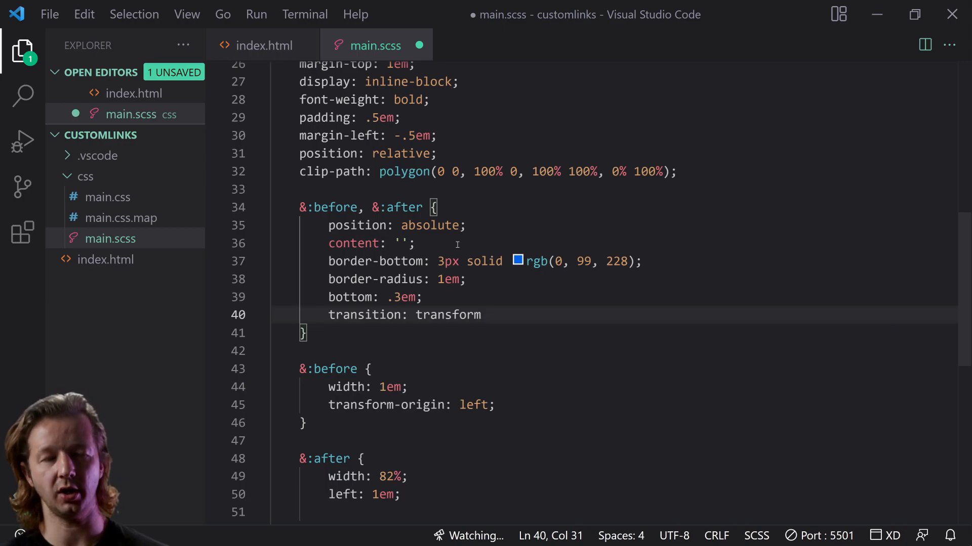
{"action": "type", "text": ".5s"}
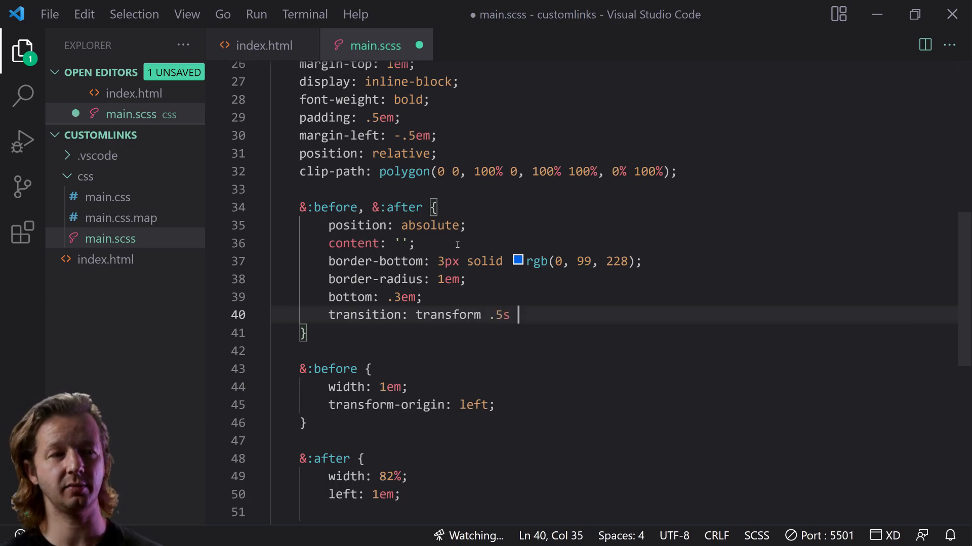
{"action": "type", "text": "cu"}
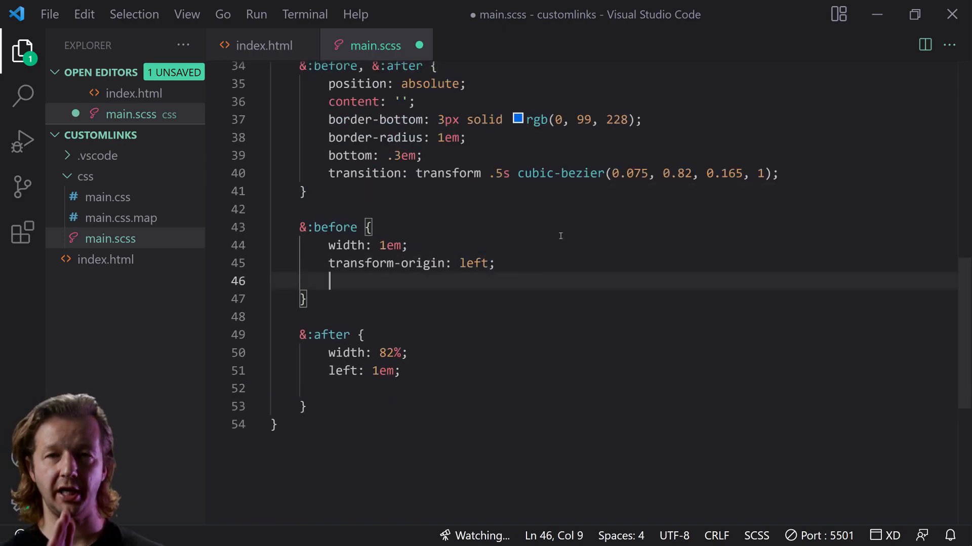
Add transform: translateX(110%) to the &:after underline and save main.scss
{"action": "type", "text": "t"}
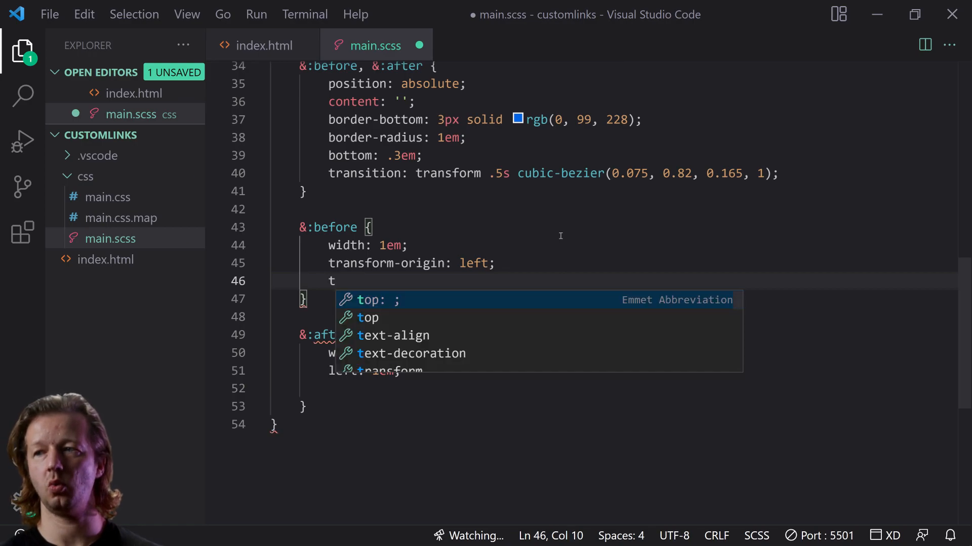
{"action": "type", "text": "rans"}
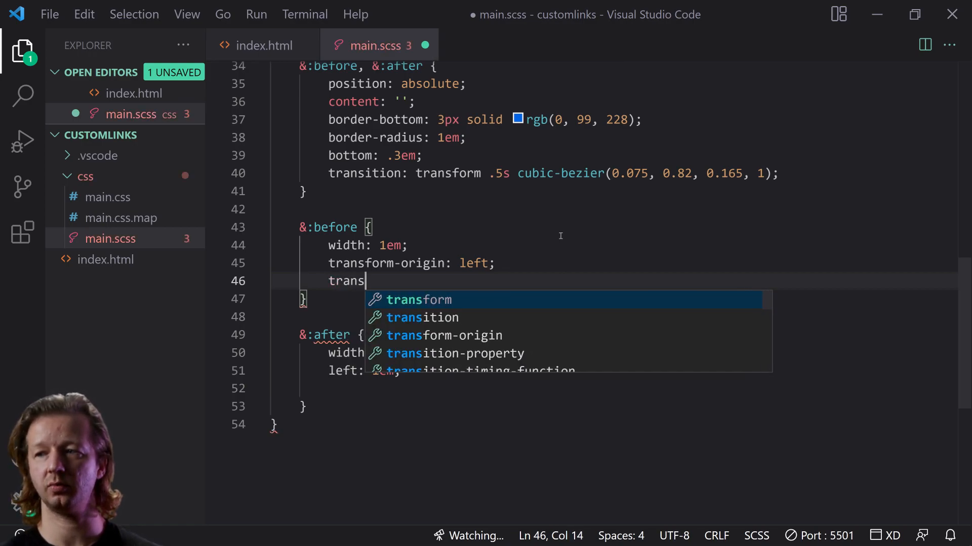
{"action": "key", "text": "Backspace"}
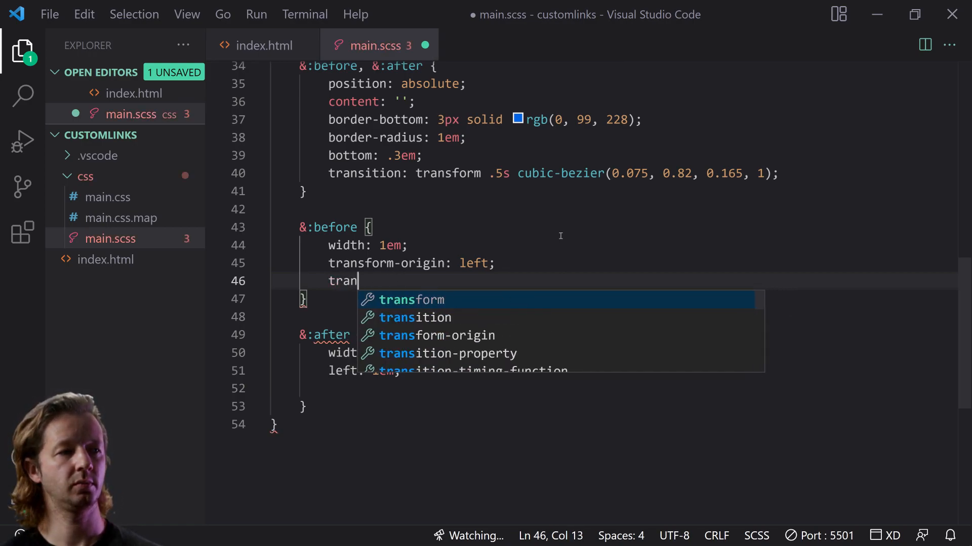
{"action": "type", "text": "sfor"}
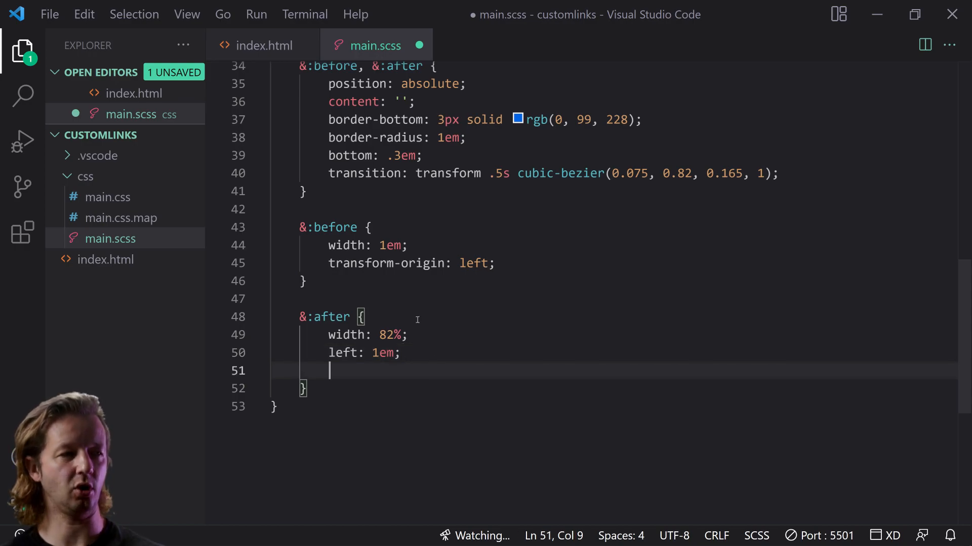
{"action": "mouse_move", "coordinate": [547, 286]}
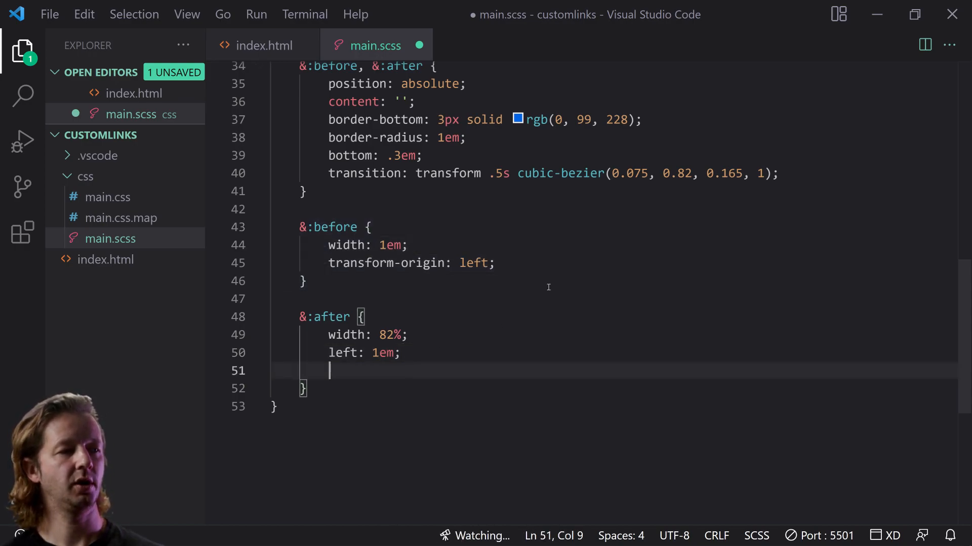
{"action": "type", "text": "transform: translateX(110"}
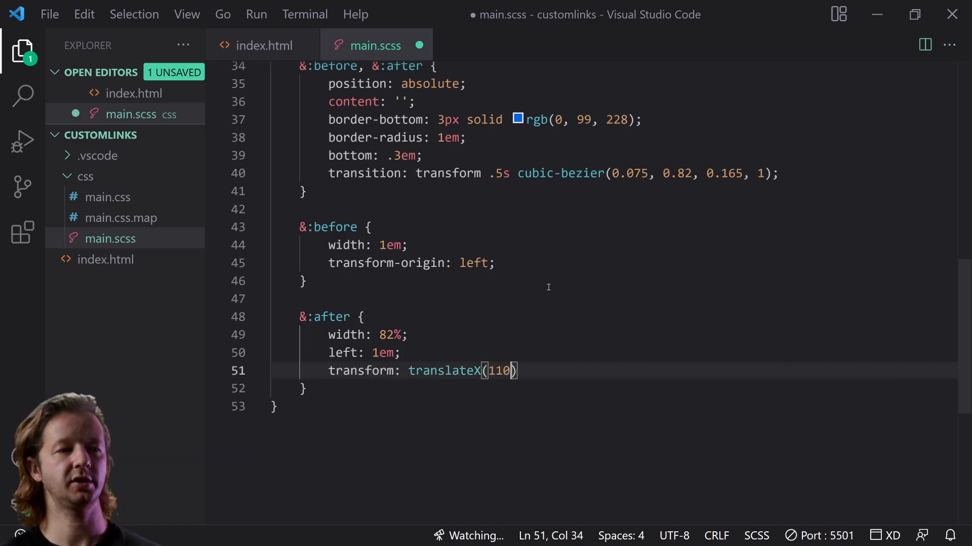
{"action": "type", "text": "%);"}
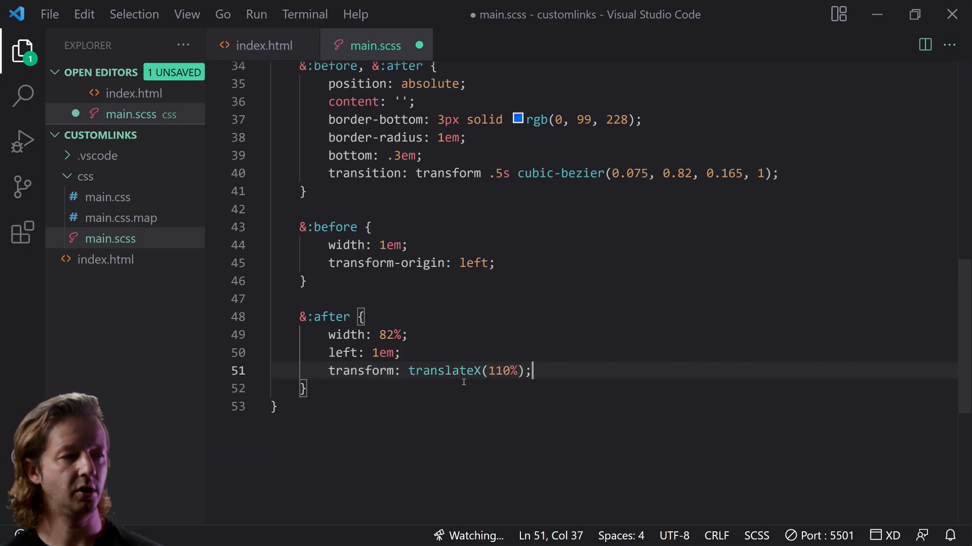
{"action": "key", "text": "ctrl+s"}
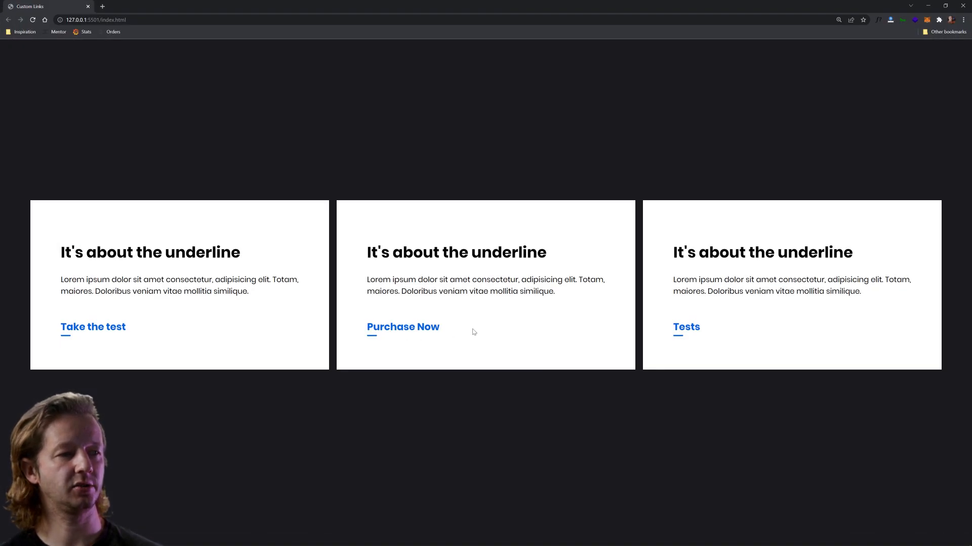
Comment out the link's clip-path rule and check in Chrome that the shifted underline segment shows
{"action": "key", "text": "alt+tab"}
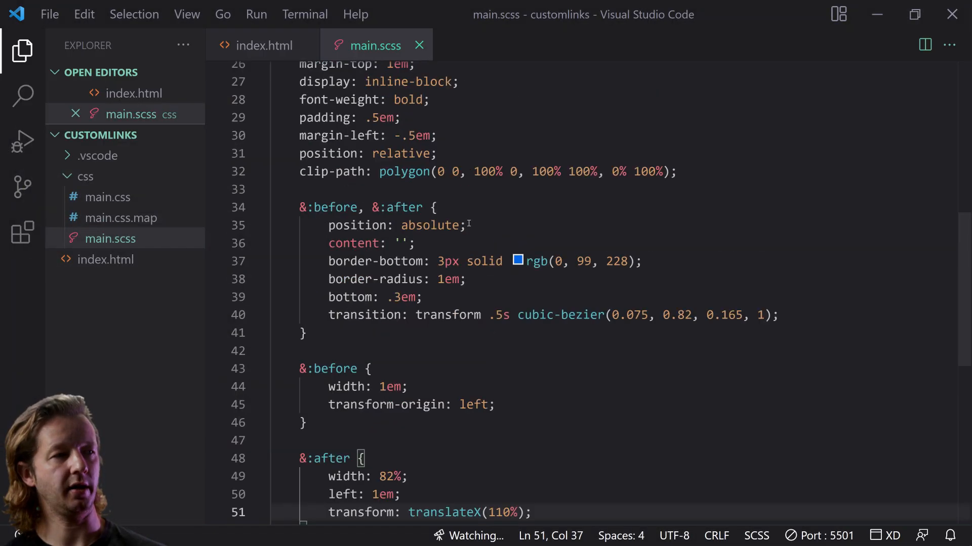
{"action": "scroll", "scroll_direction": "up", "scroll_amount": 3}
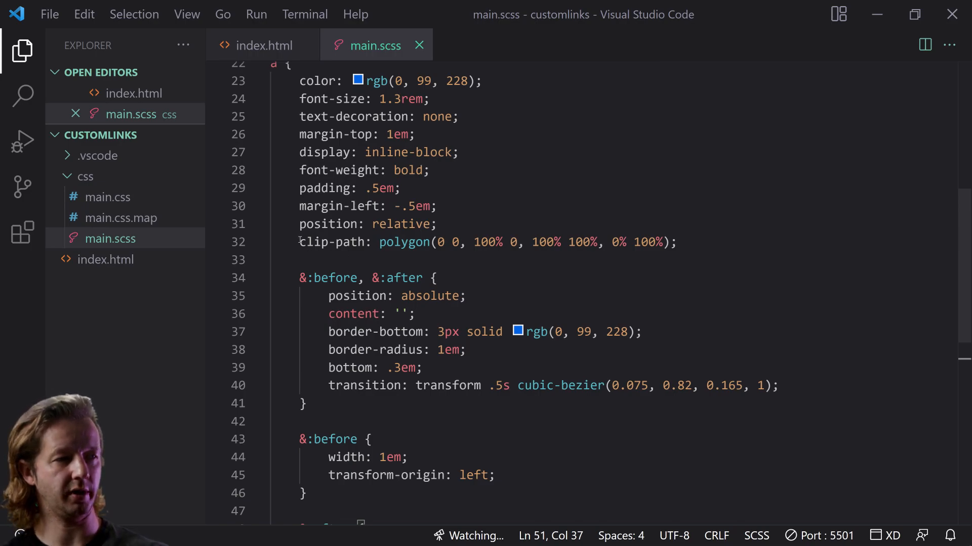
{"action": "key", "text": "Ctrl+/"}
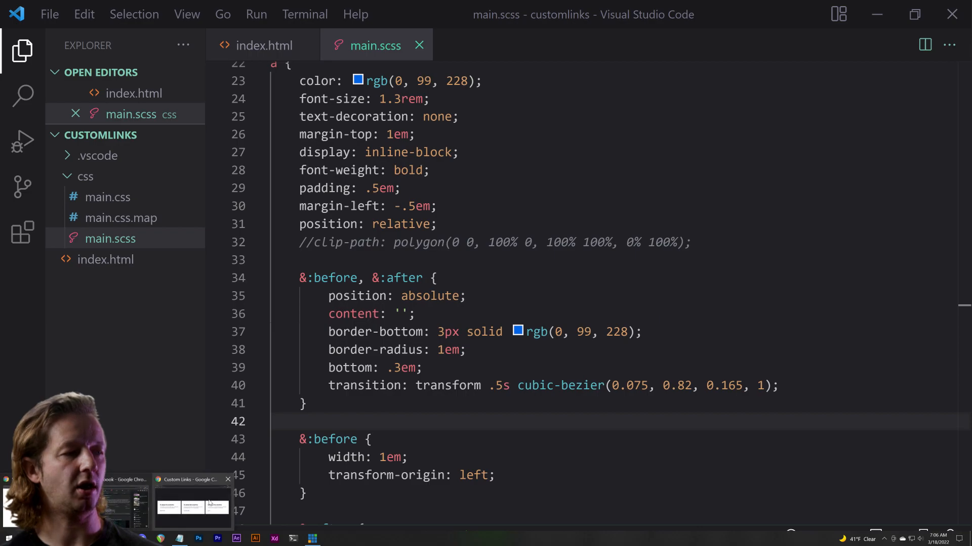
{"action": "left_click", "coordinate": [192, 507]}
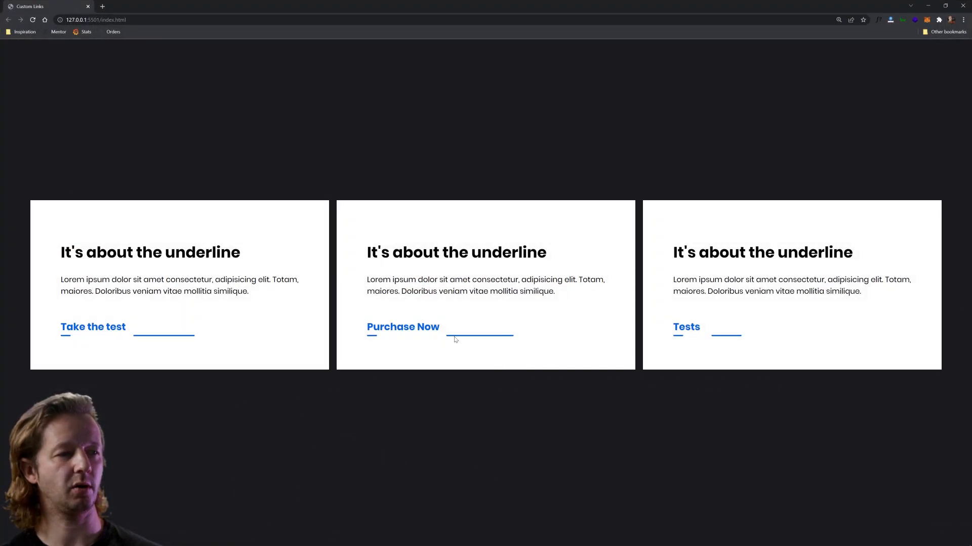
{"action": "key", "text": "alt+tab"}
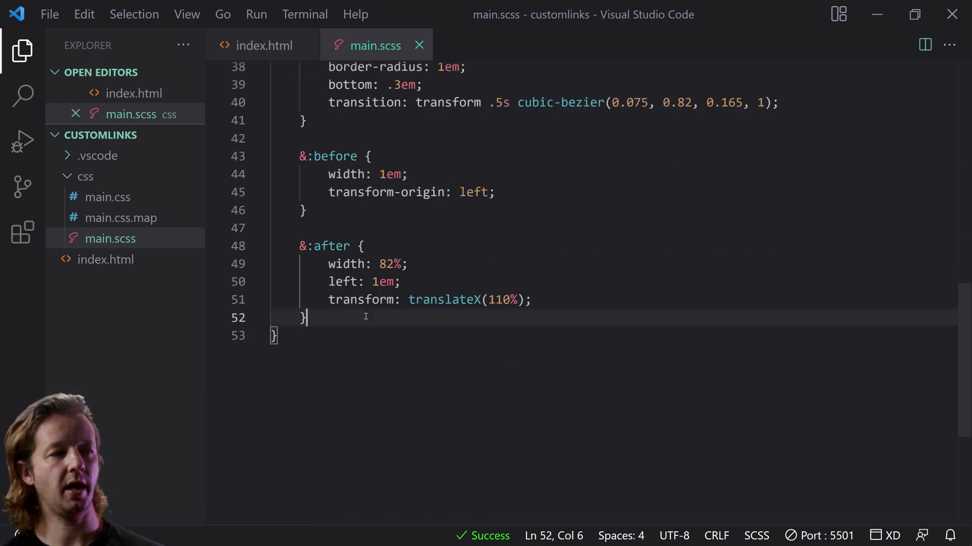
Add an &:hover:before rule with transform: scaleX(0.3)
{"action": "key", "text": "Enter"}
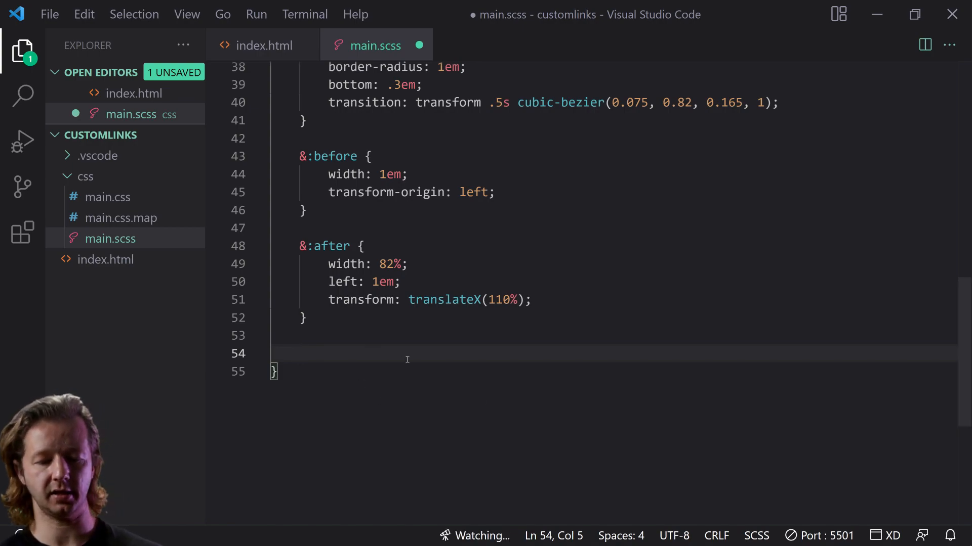
{"action": "type", "text": "&:"}
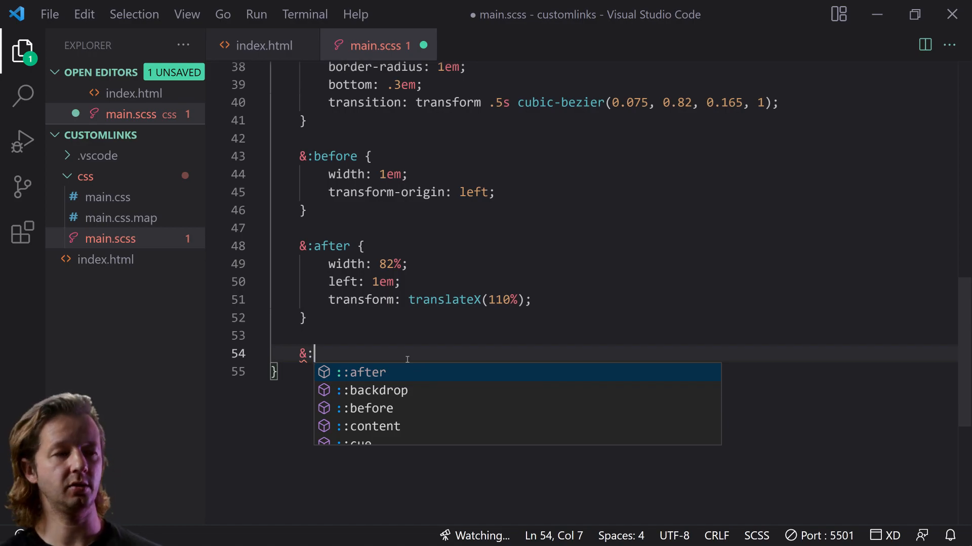
{"action": "type", "text": "hover:before {"}
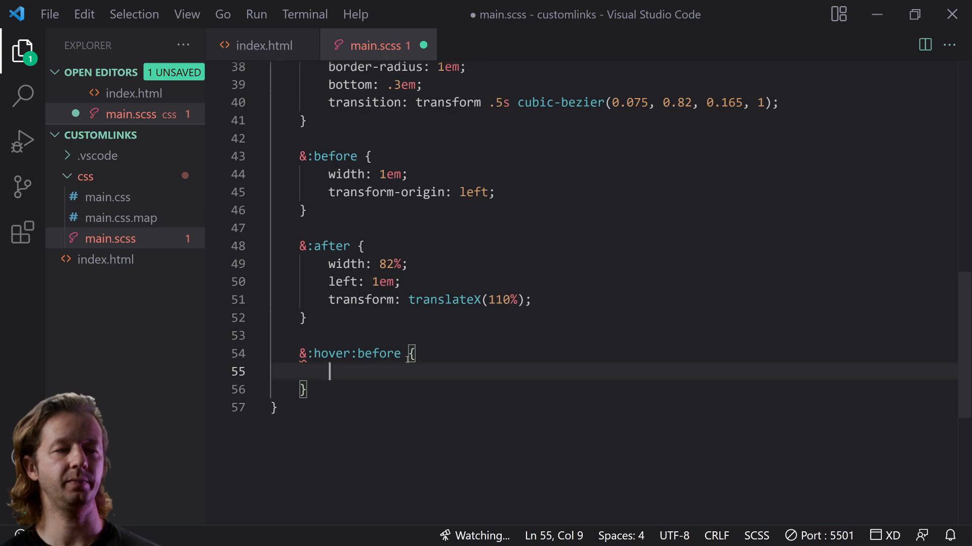
{"action": "type", "text": "transform: translat"}
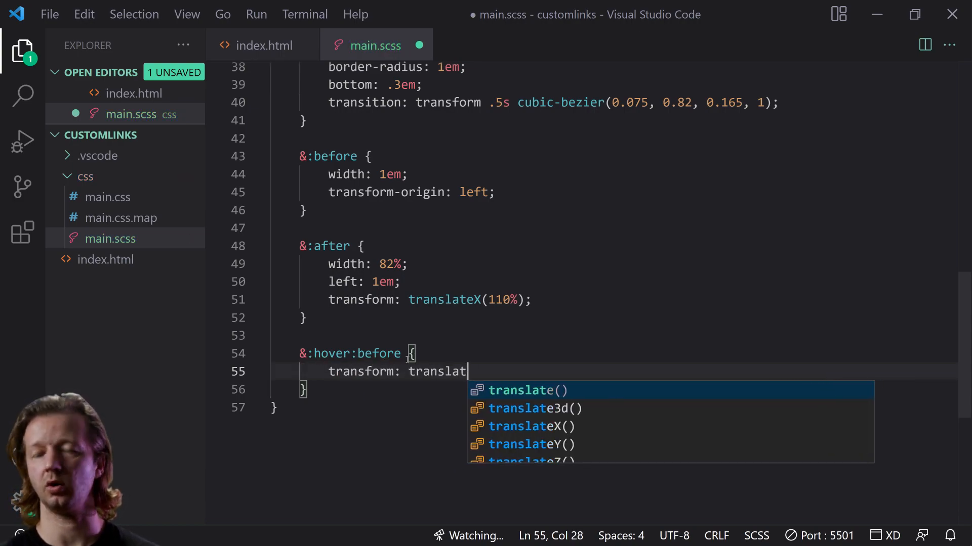
{"action": "type", "text": "scaleX(0.3);"}
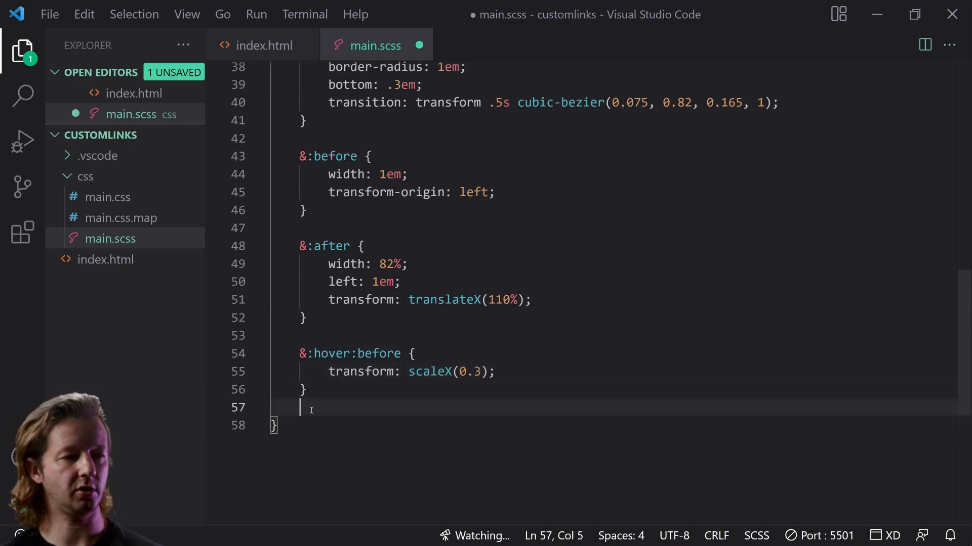
Duplicate it as &:hover:after and start swapping scaleX for translateX
{"action": "key", "text": "enter"}
{"action": "type", "text": "&:hover:after {"}
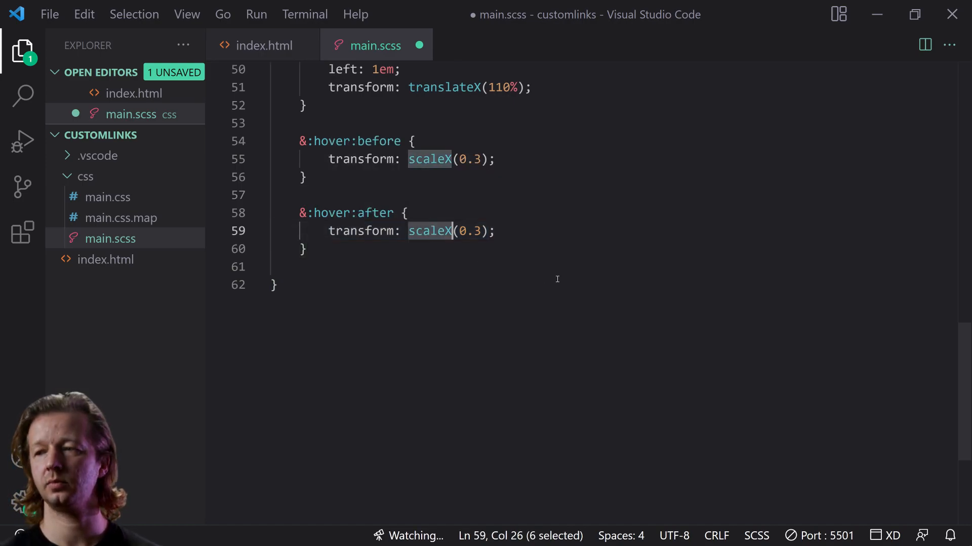
{"action": "type", "text": "translateX"}
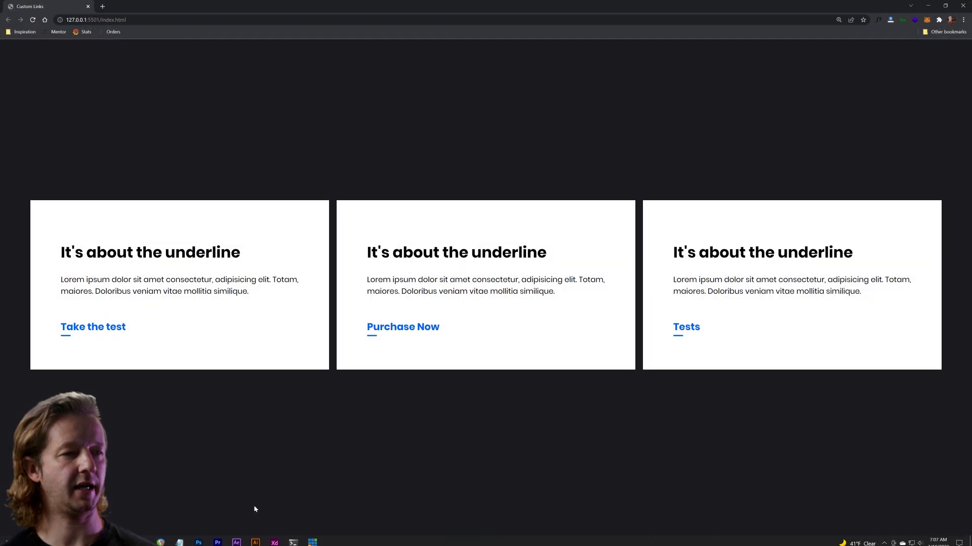
{"action": "mouse_move", "coordinate": [418, 373]}
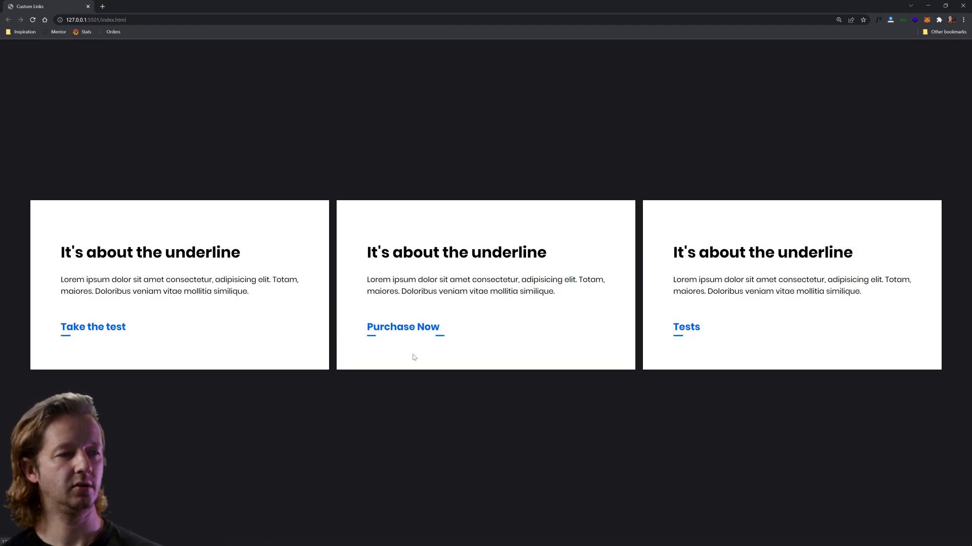
{"action": "mouse_move", "coordinate": [408, 336]}
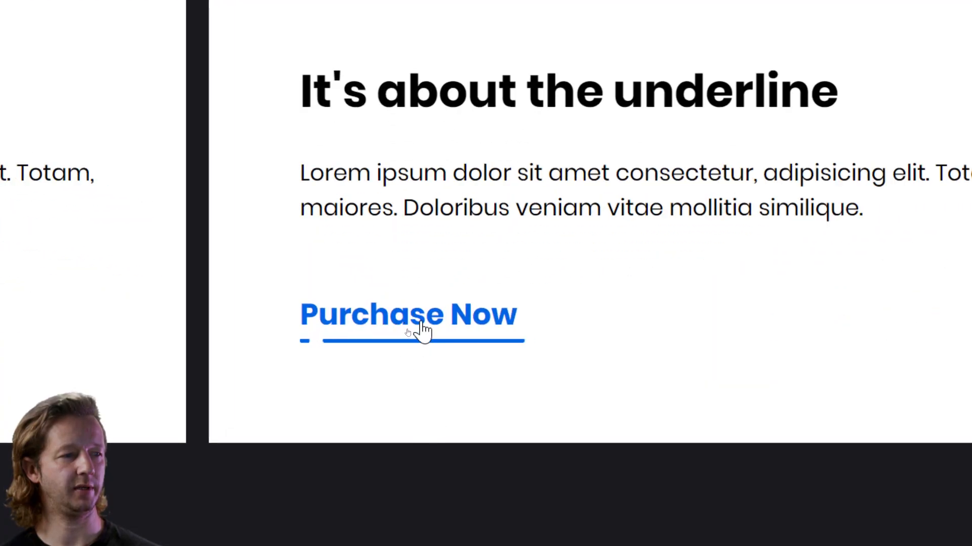
{"action": "mouse_move", "coordinate": [443, 420]}
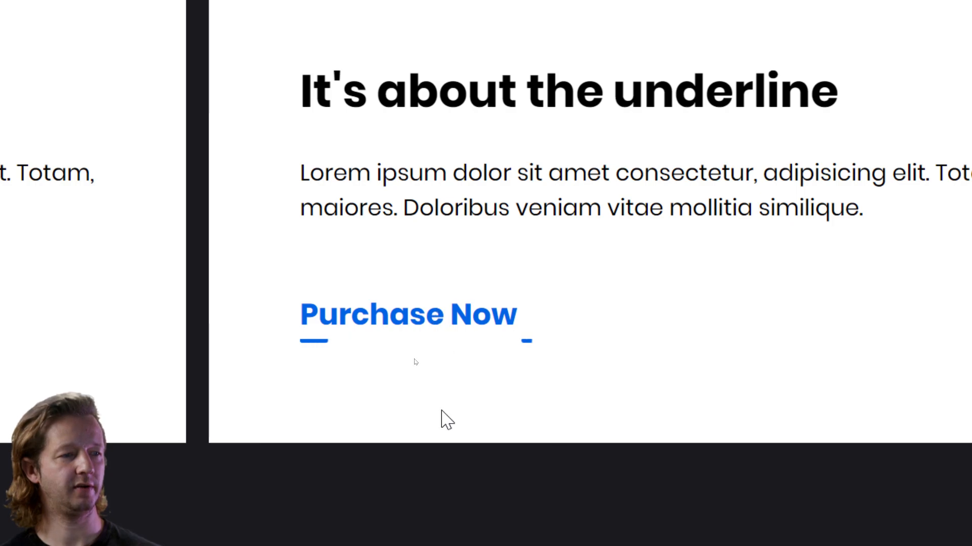
{"action": "mouse_move", "coordinate": [445, 340]}
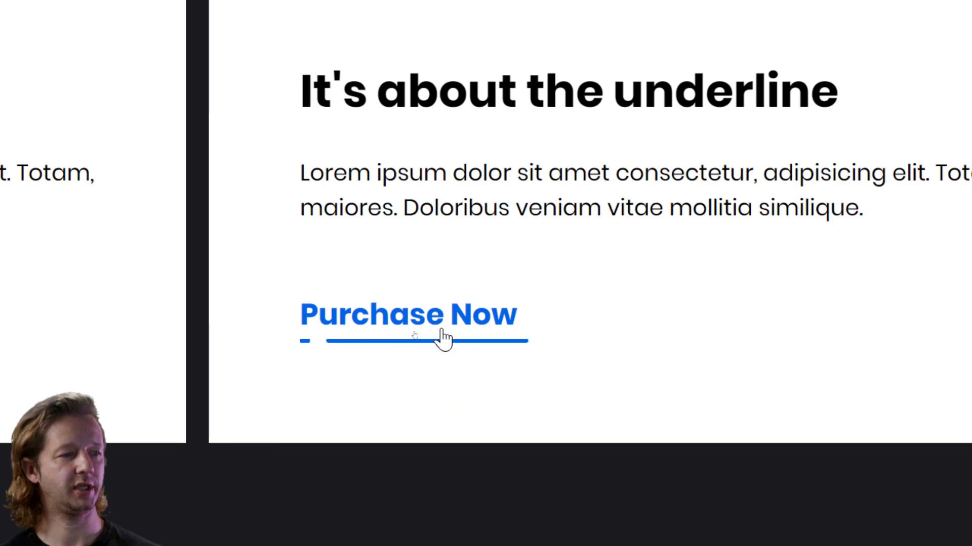